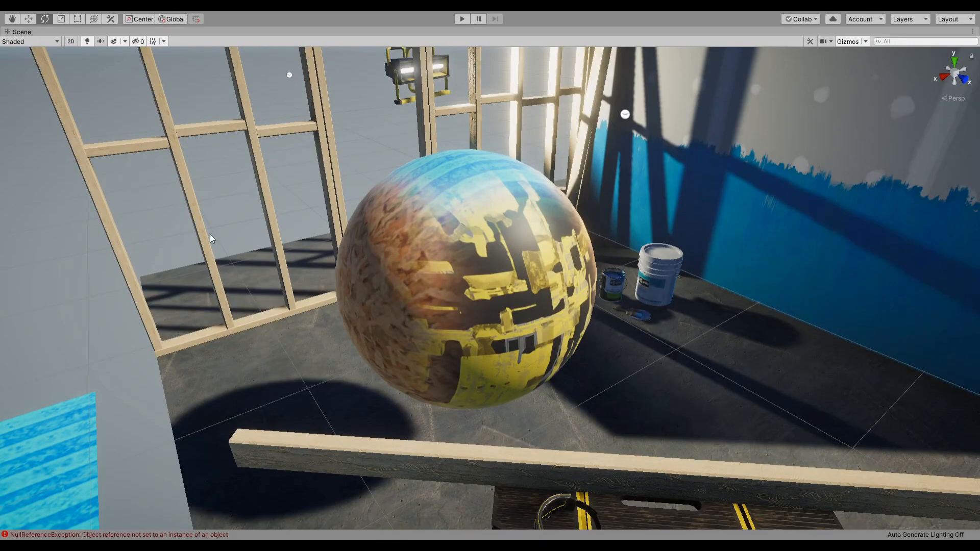
pyautogui.moveTo(463, 238)
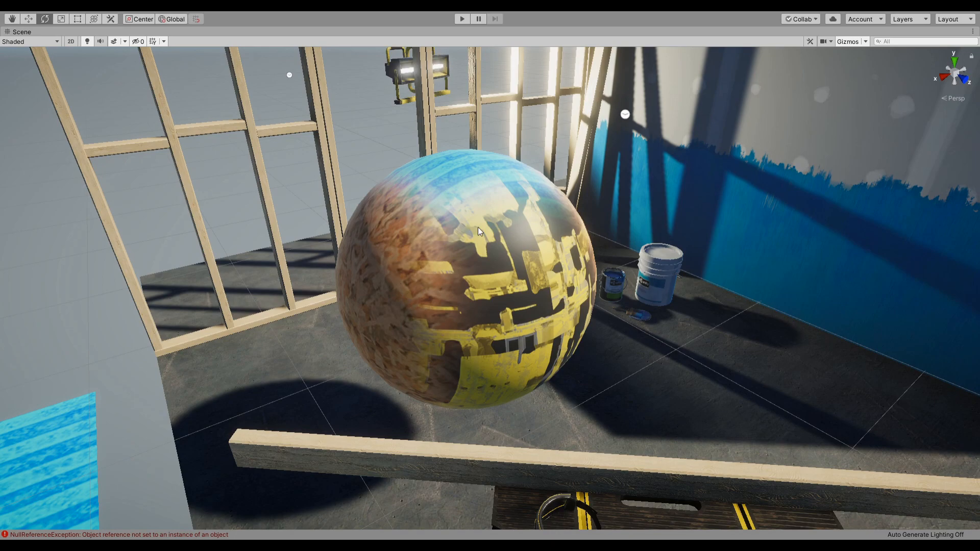
pyautogui.moveTo(475, 224)
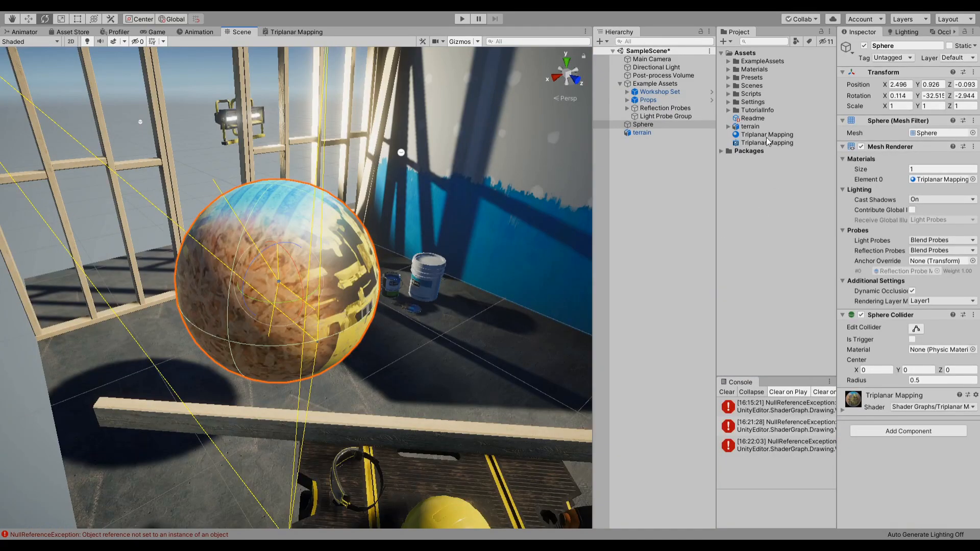
# Step: Tune the Triplanar Mapping material, entering Blend Sharpness 36.04 and Blend Sharpness Top 0.25
pyautogui.click(766, 143)
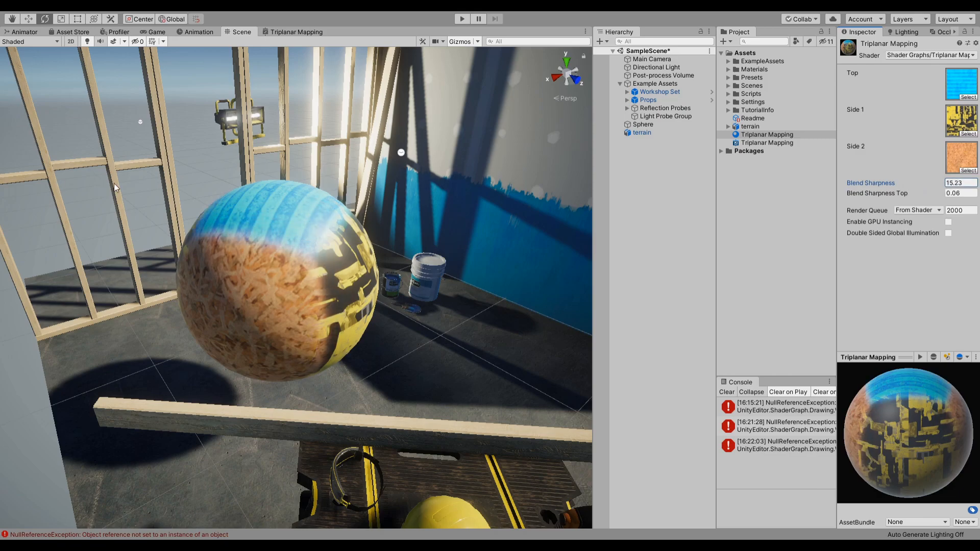
pyautogui.write('36.04')
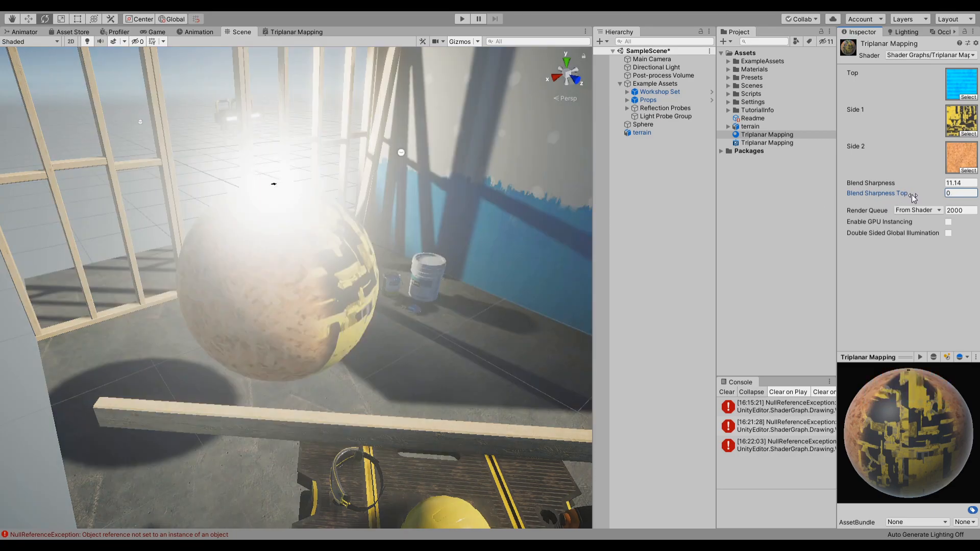
pyautogui.write('0.25')
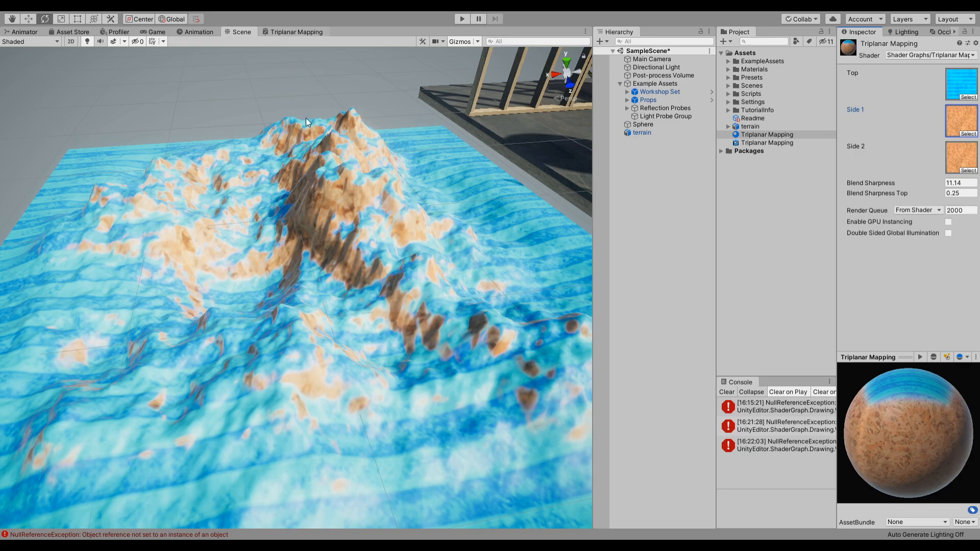
# Step: Review the green tint multiply in the Triplanar Mapping graph, then return to the Scene view
pyautogui.click(297, 31)
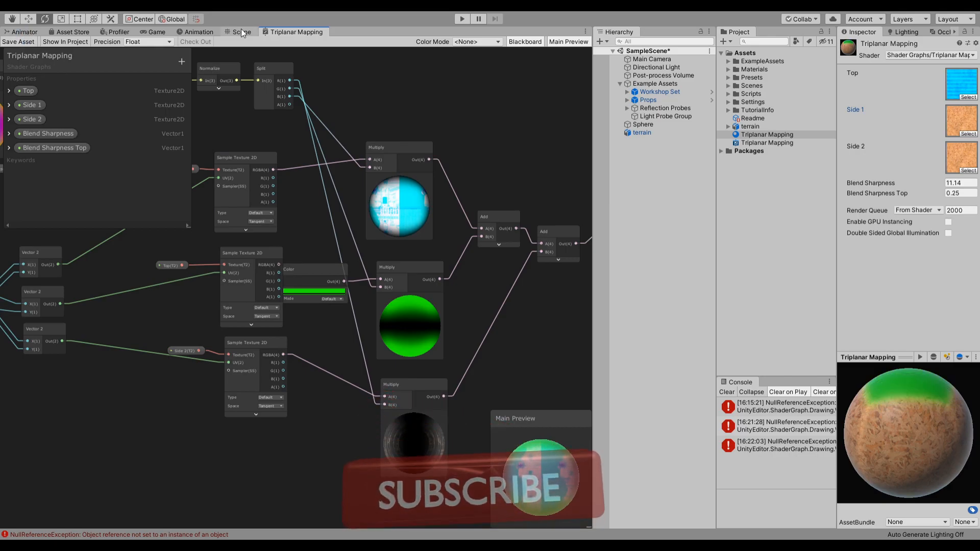
pyautogui.click(240, 31)
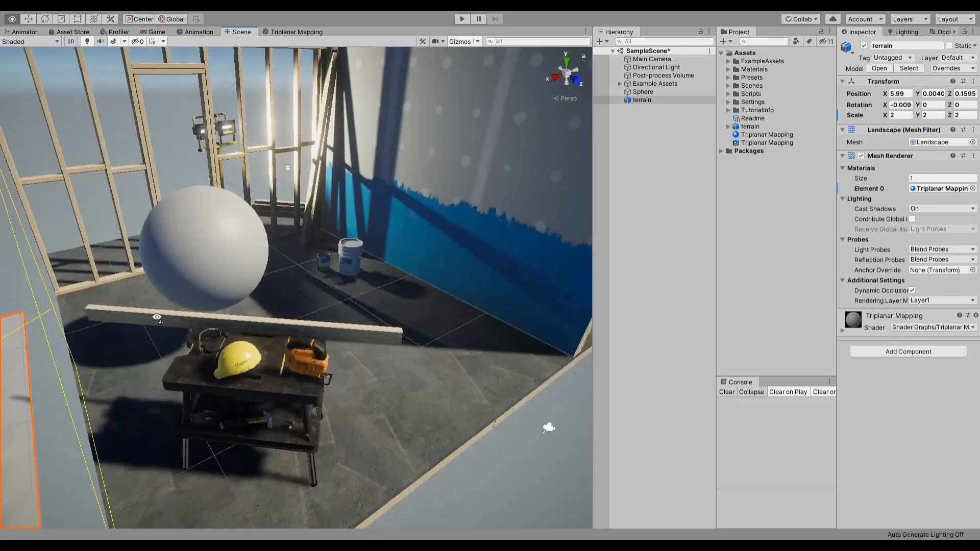
# Step: Select the Triplanar Mapping shader asset in the Project window to open its Shader Graph
pyautogui.click(766, 143)
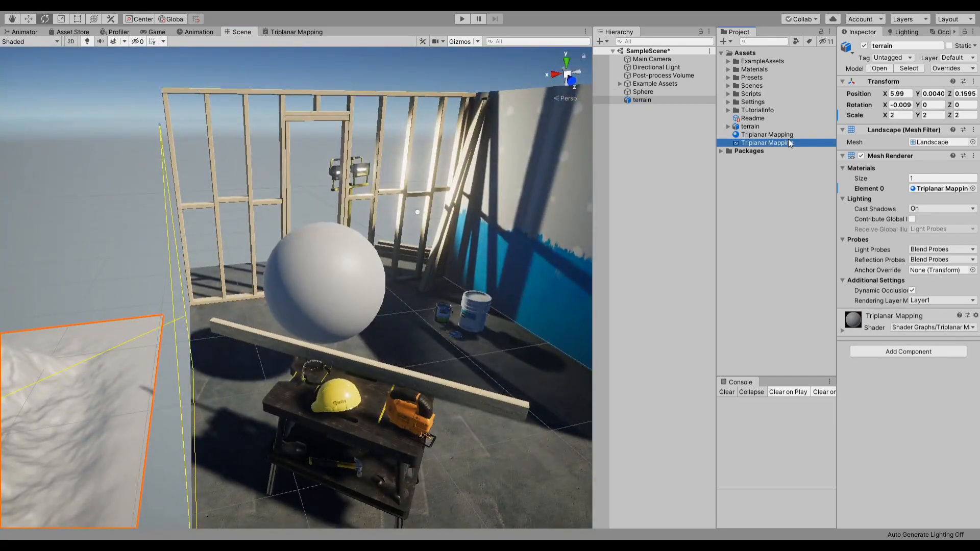
pyautogui.click(767, 143)
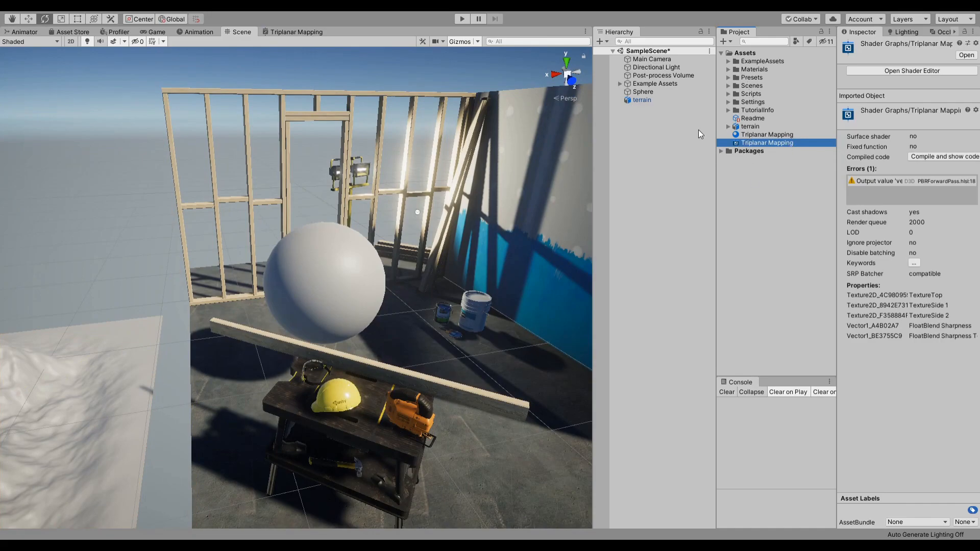
pyautogui.moveTo(727, 94)
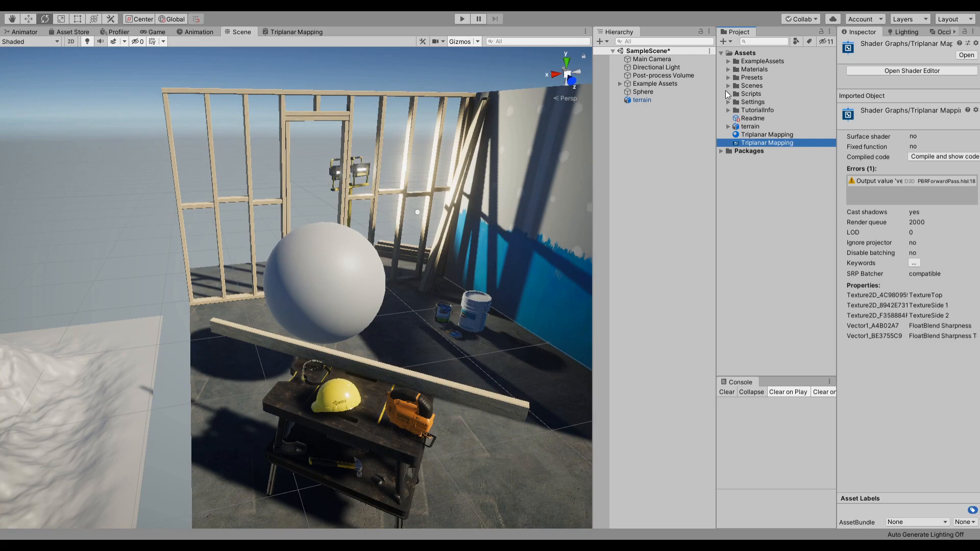
pyautogui.click(766, 133)
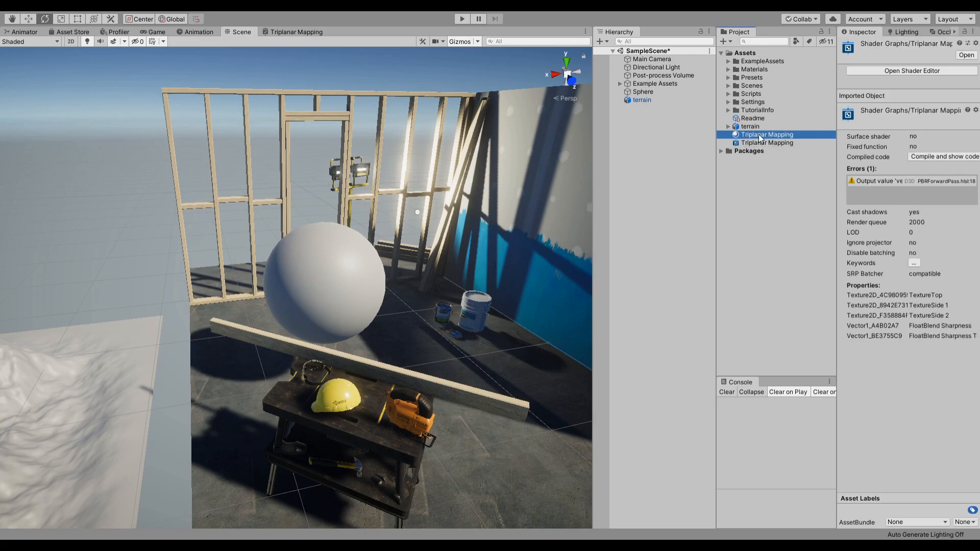
pyautogui.click(765, 143)
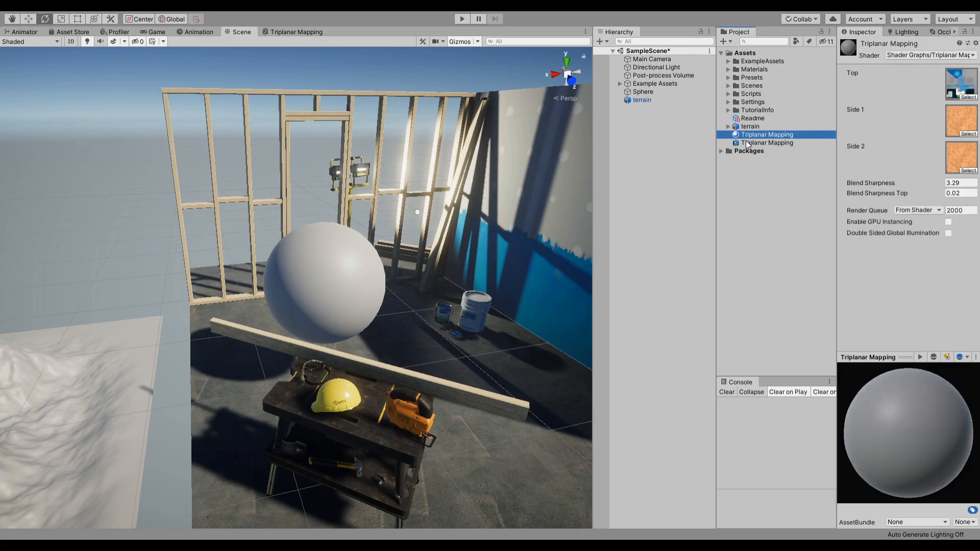
pyautogui.click(767, 143)
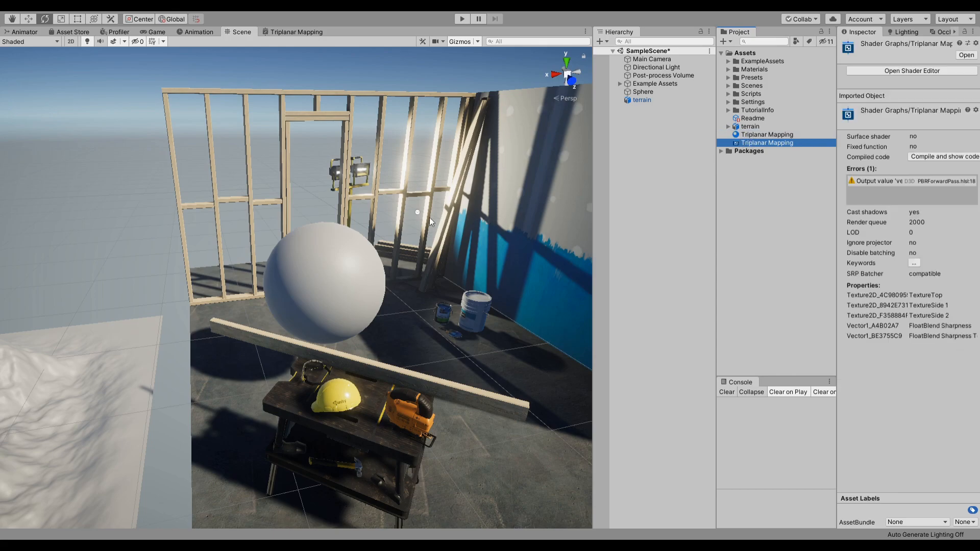
pyautogui.moveTo(113, 368)
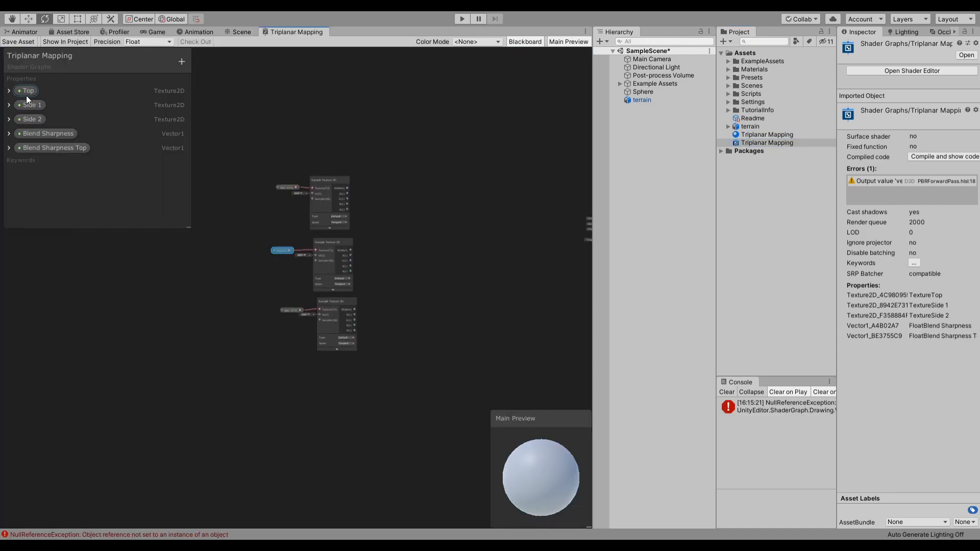
# Step: Move the Sample Texture 2D nodes aside to make room for the object-space Position and Split nodes
pyautogui.click(31, 118)
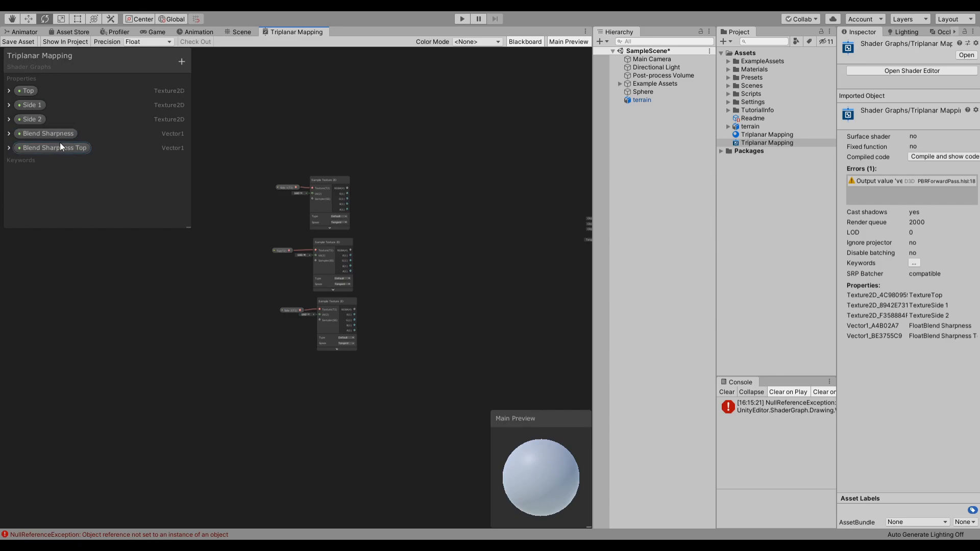
pyautogui.scroll(3)
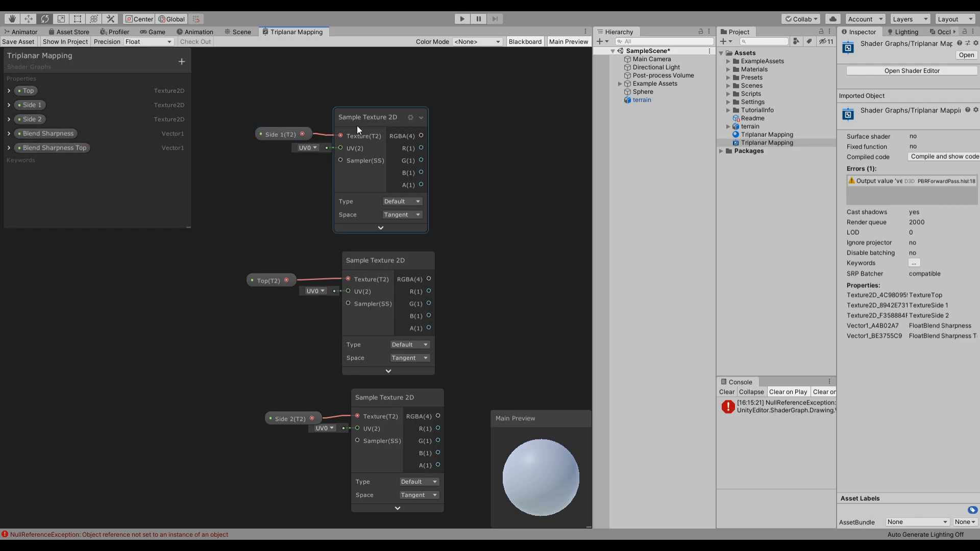
pyautogui.click(368, 116)
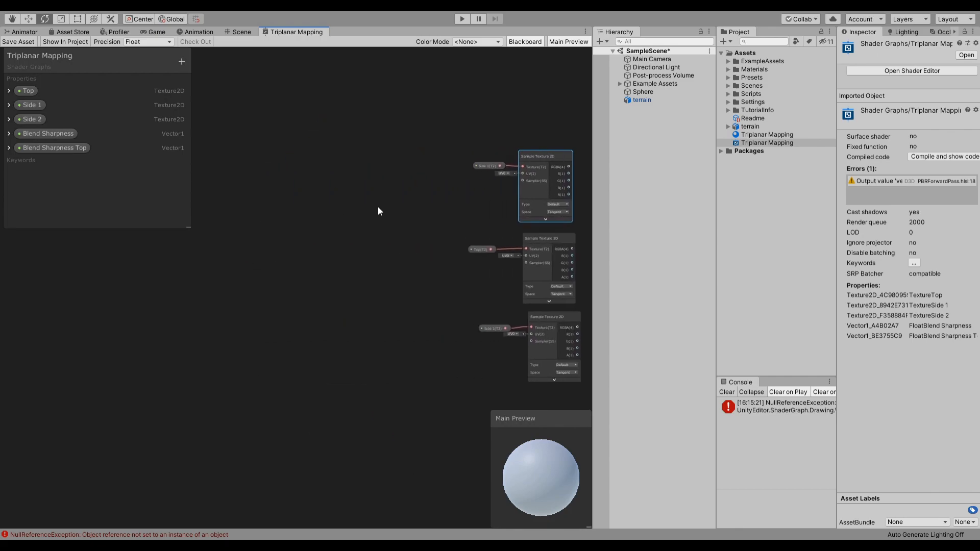
pyautogui.moveTo(218, 255)
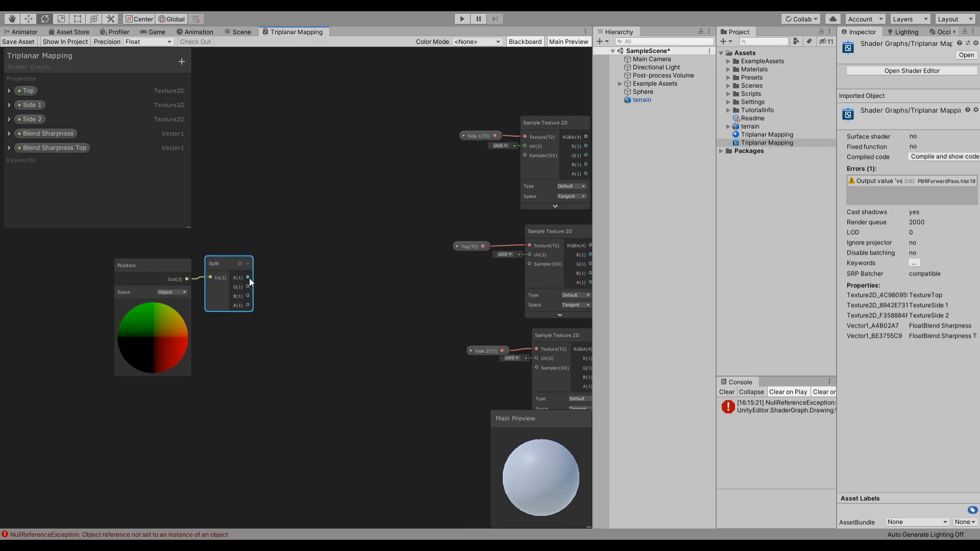
pyautogui.moveTo(300, 237)
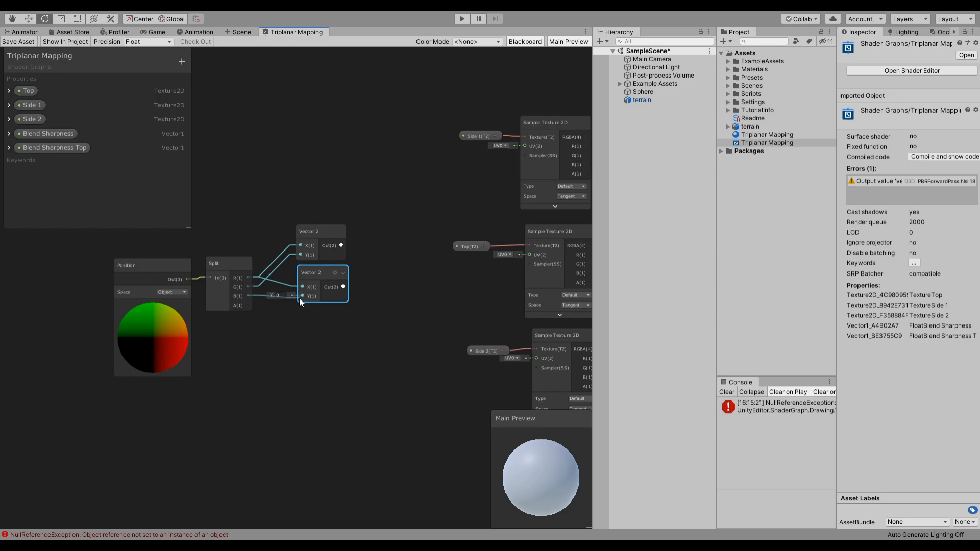
# Step: Wire a Split position channel into the second Vector 2 node feeding a sampler UV
pyautogui.moveTo(310, 272); pyautogui.dragTo(313, 320)
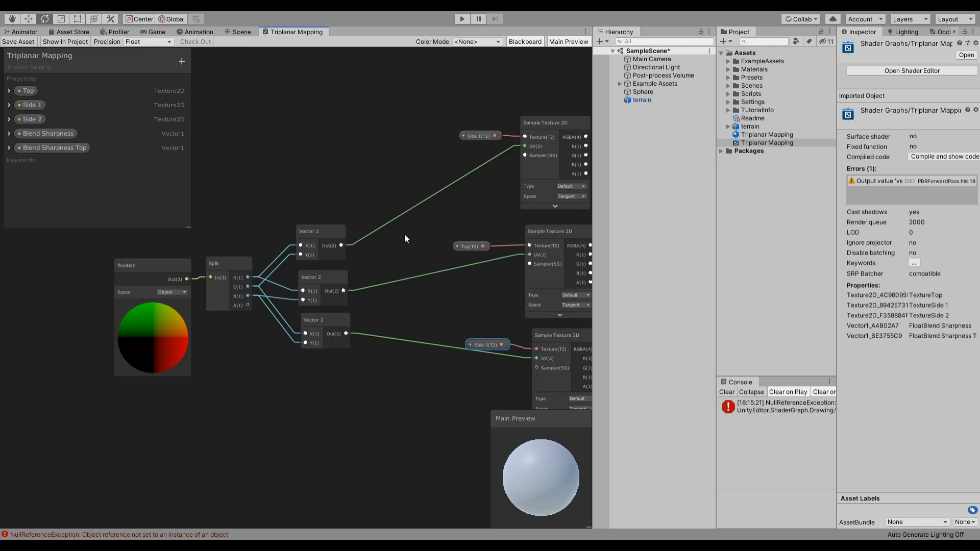
pyautogui.moveTo(391, 243)
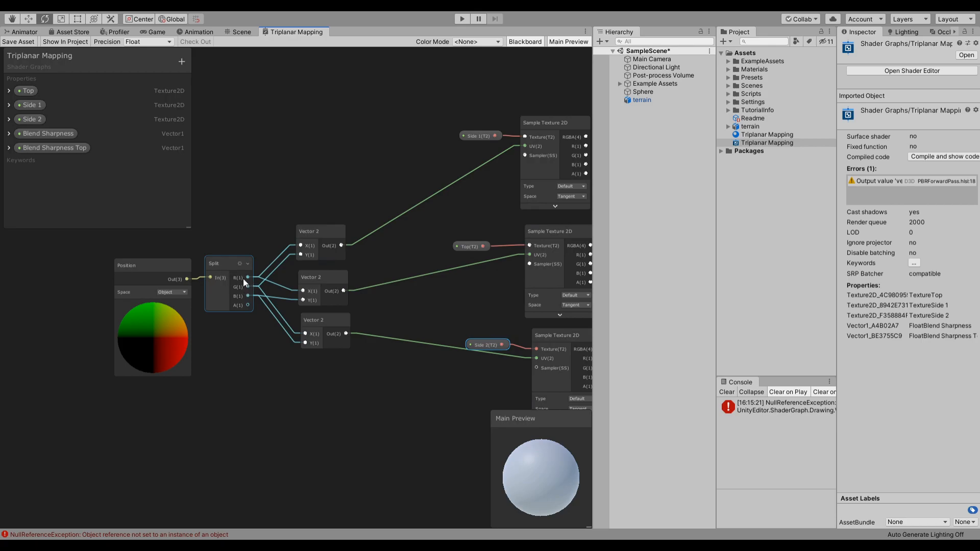
# Step: Start placing an object-space Normal Vector node on the graph canvas
pyautogui.click(227, 262)
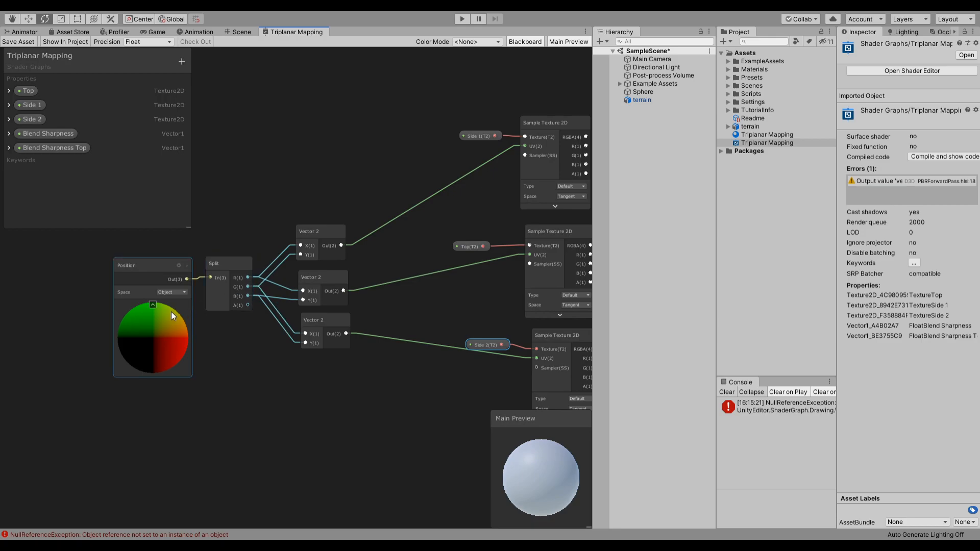
pyautogui.moveTo(161, 332)
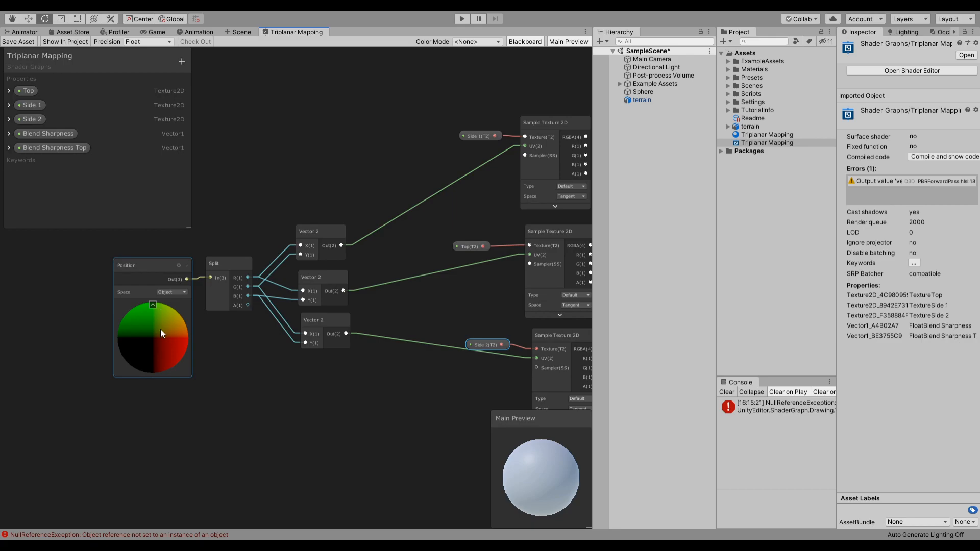
pyautogui.moveTo(117, 250)
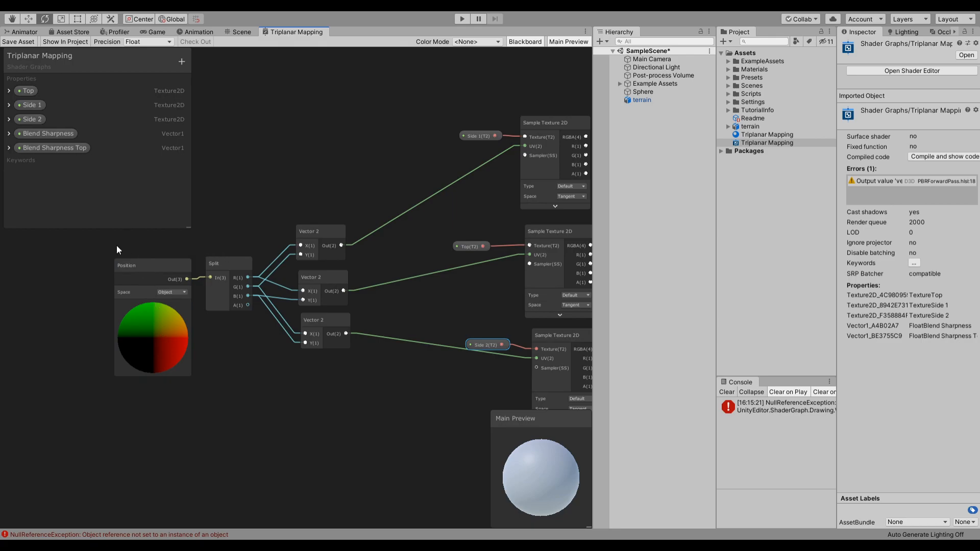
pyautogui.moveTo(258, 246)
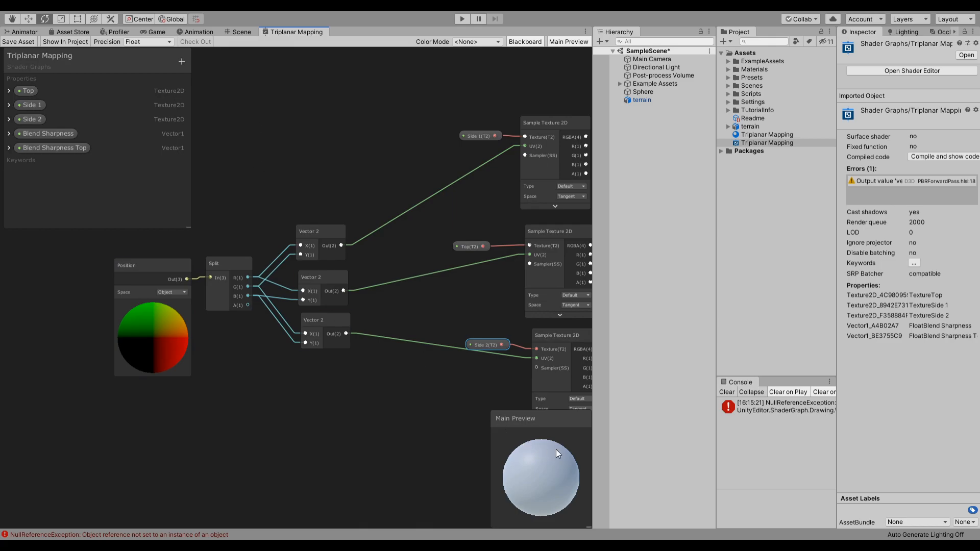
pyautogui.moveTo(505, 455)
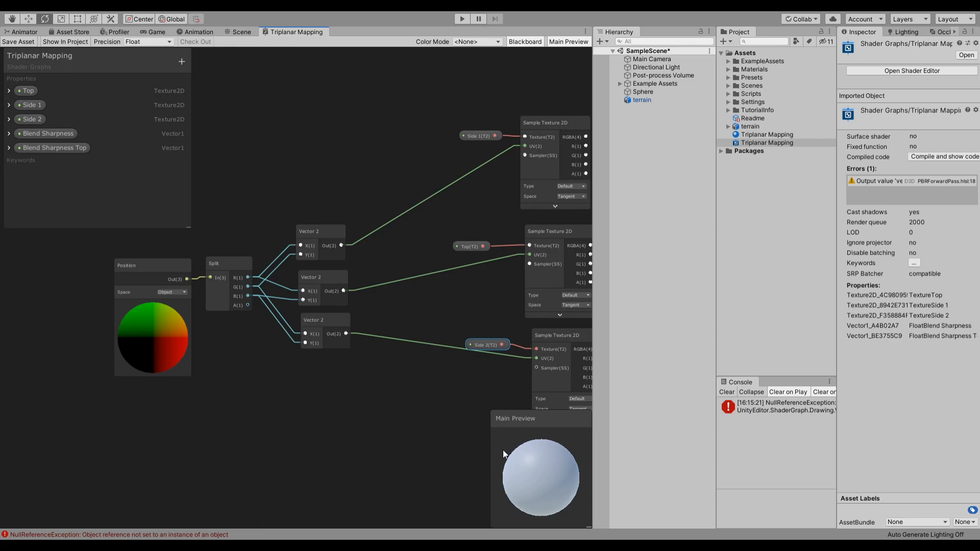
pyautogui.moveTo(507, 513)
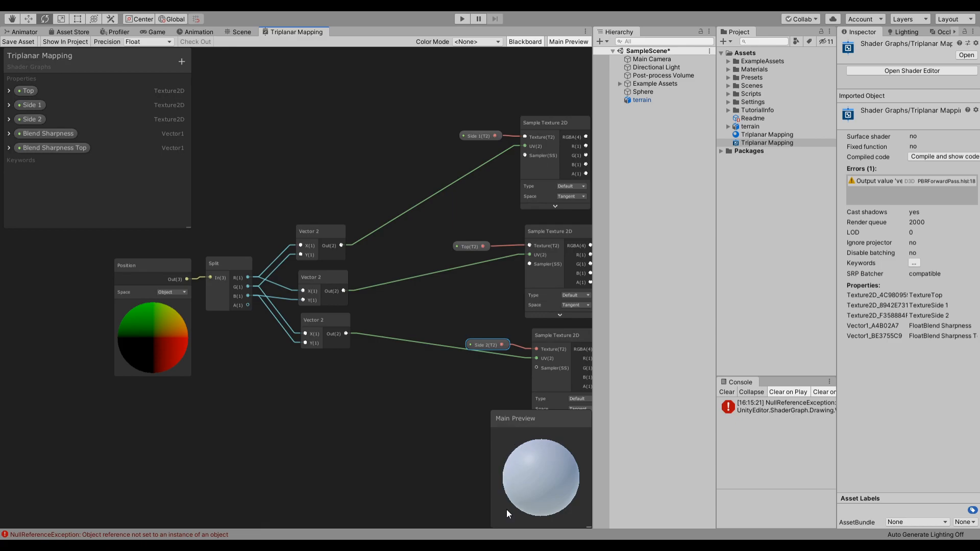
pyautogui.moveTo(388, 420)
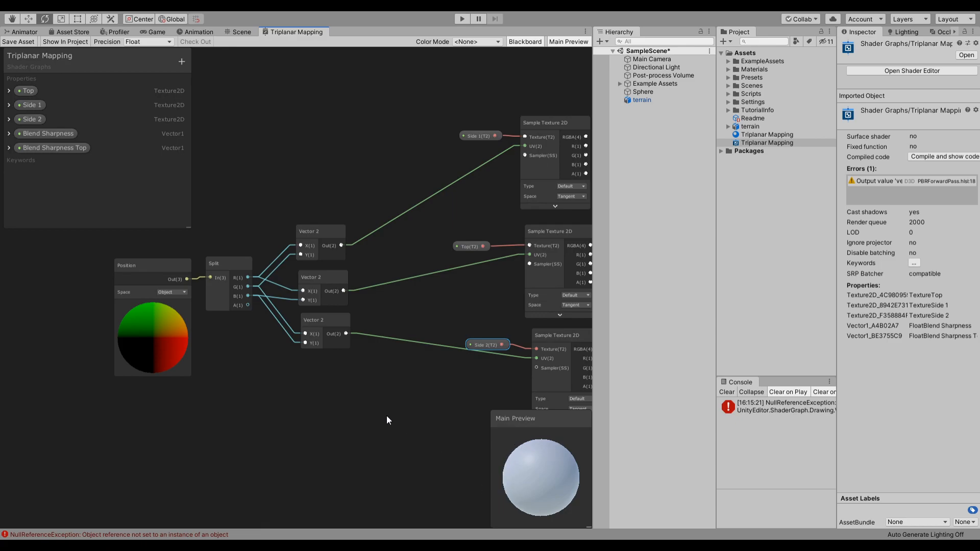
pyautogui.moveTo(557, 462)
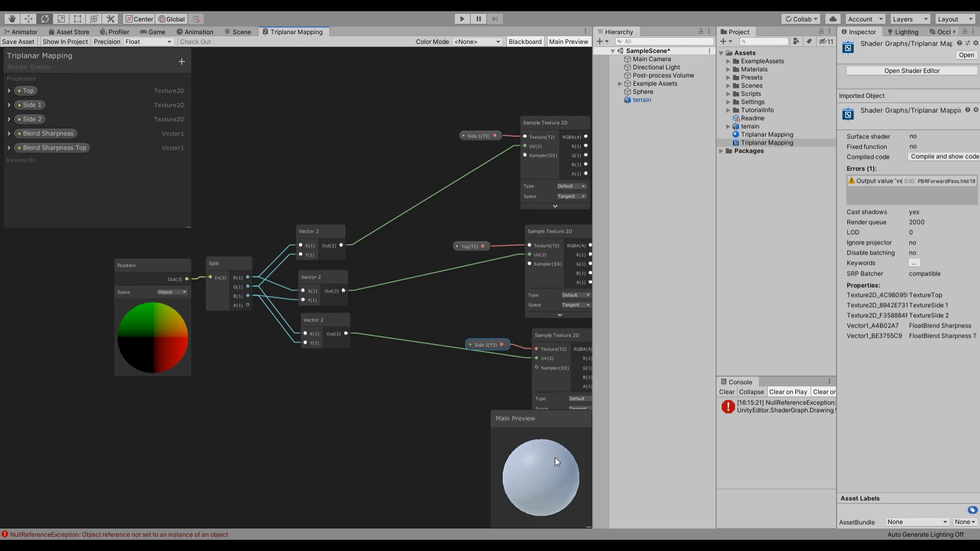
pyautogui.moveTo(534, 454)
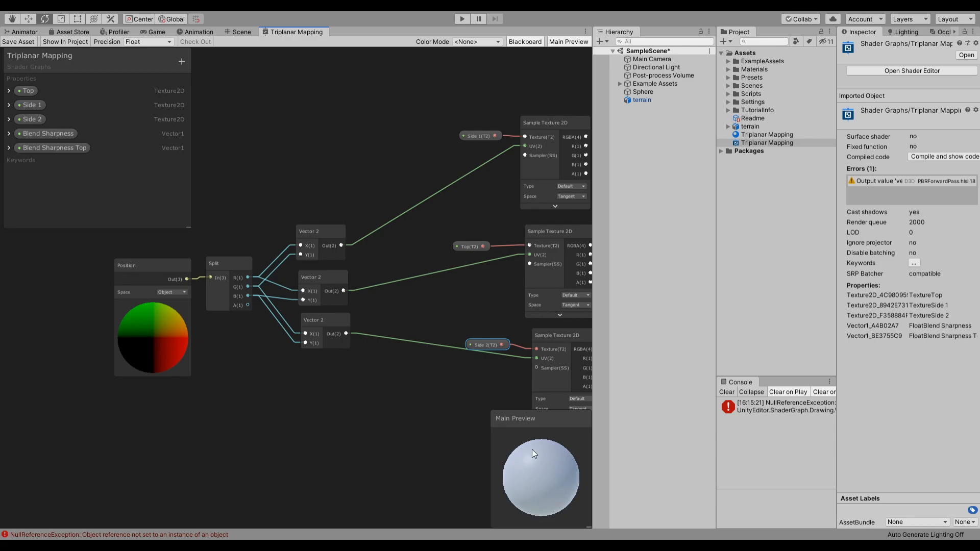
pyautogui.moveTo(506, 421)
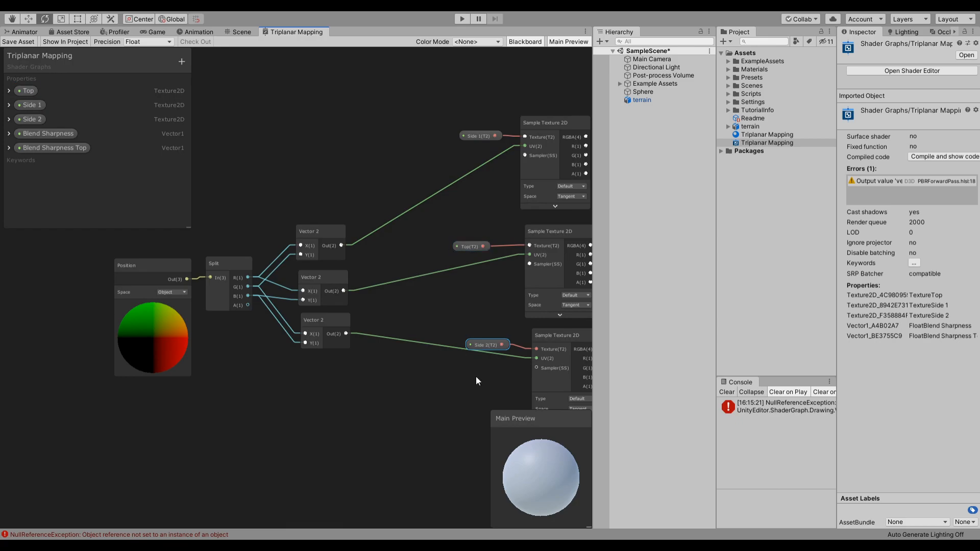
pyautogui.moveTo(533, 448)
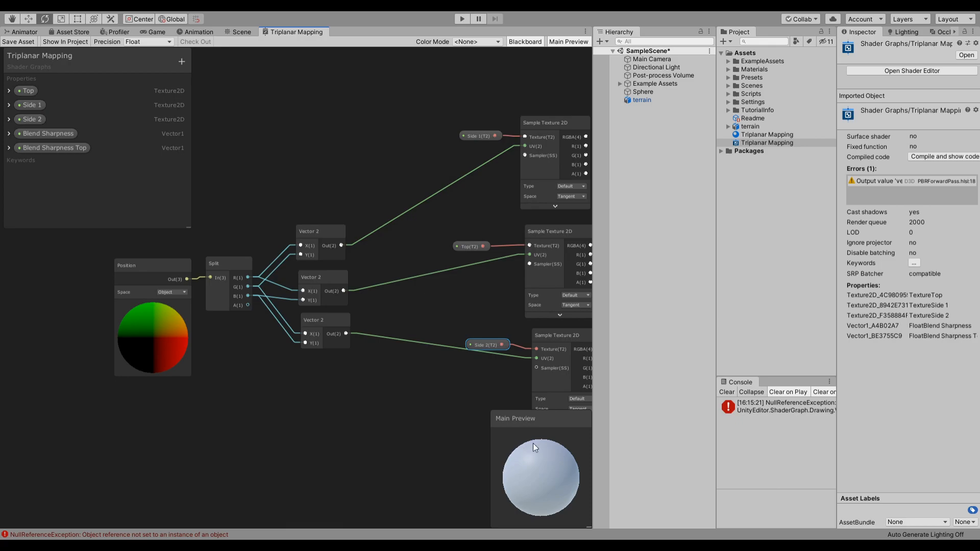
pyautogui.moveTo(542, 433)
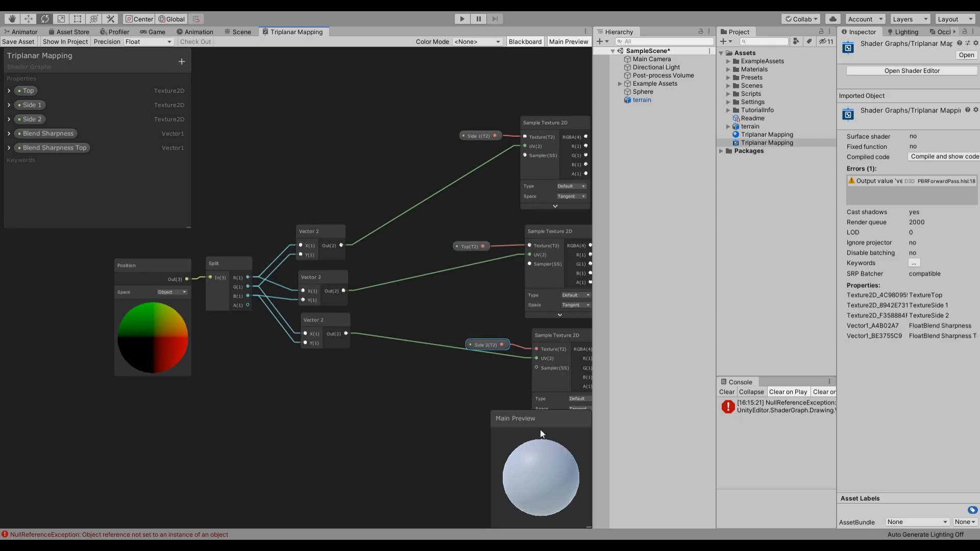
pyautogui.moveTo(565, 442)
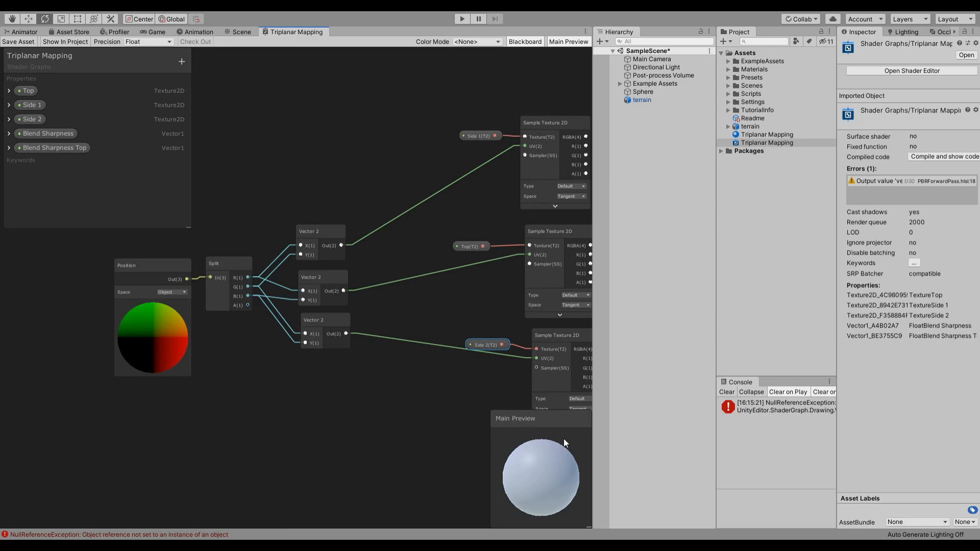
pyautogui.moveTo(321, 375)
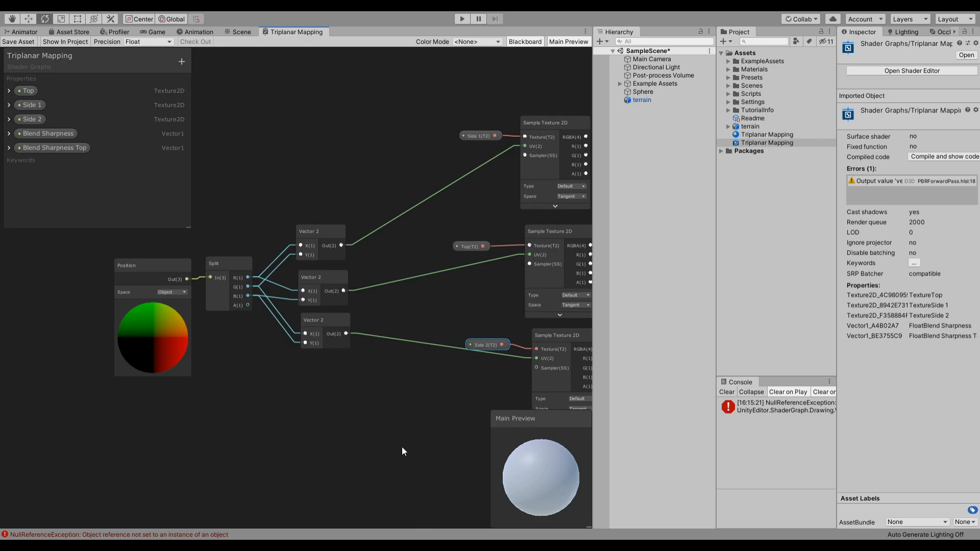
pyautogui.moveTo(505, 442)
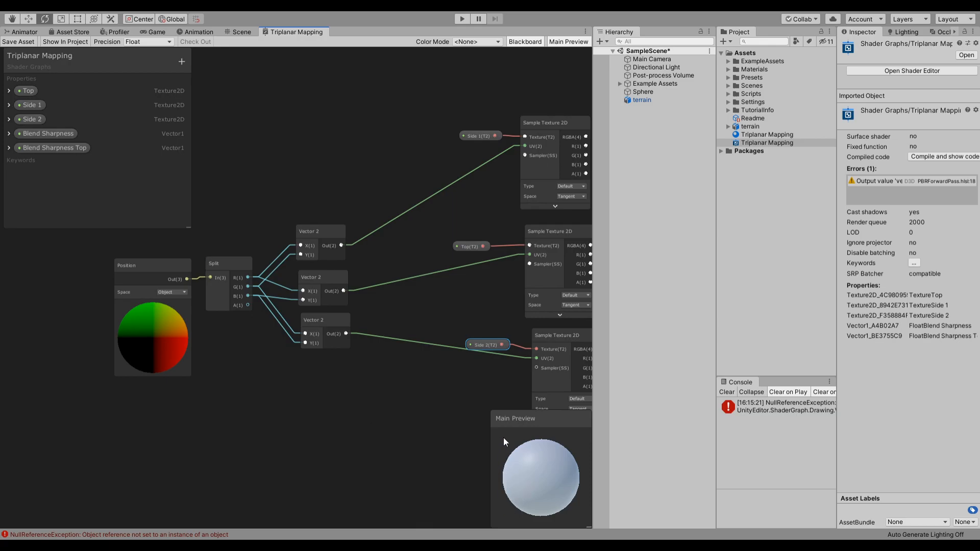
pyautogui.moveTo(503, 494)
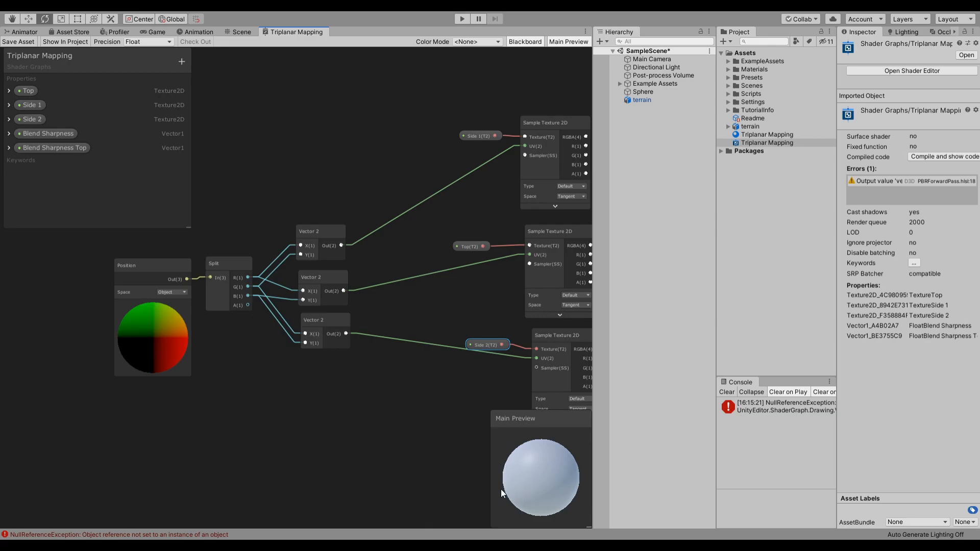
pyautogui.moveTo(543, 423)
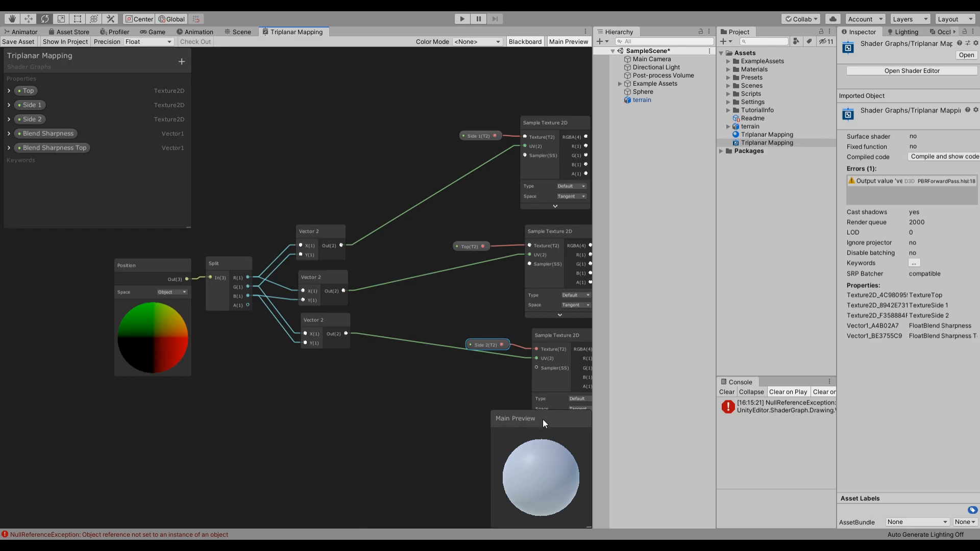
pyautogui.moveTo(541, 457)
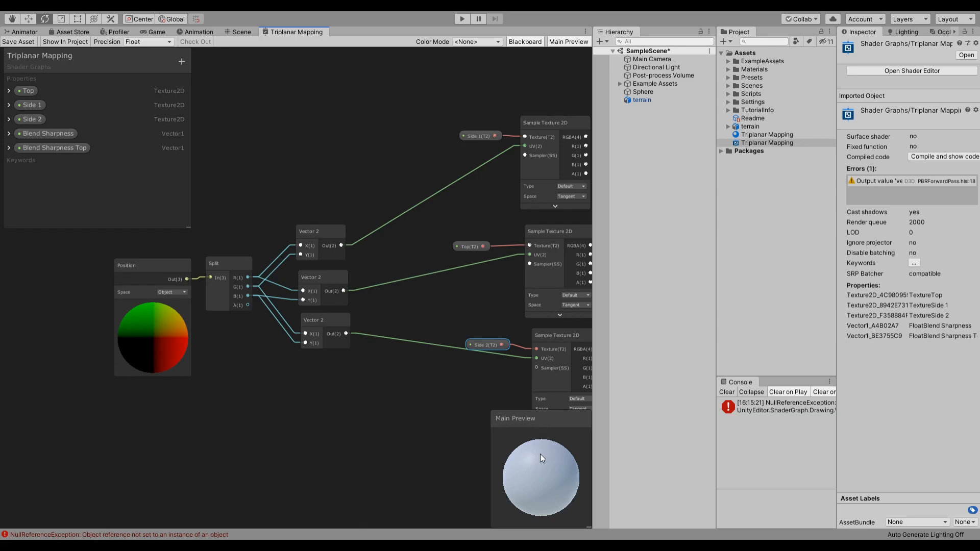
pyautogui.moveTo(576, 494)
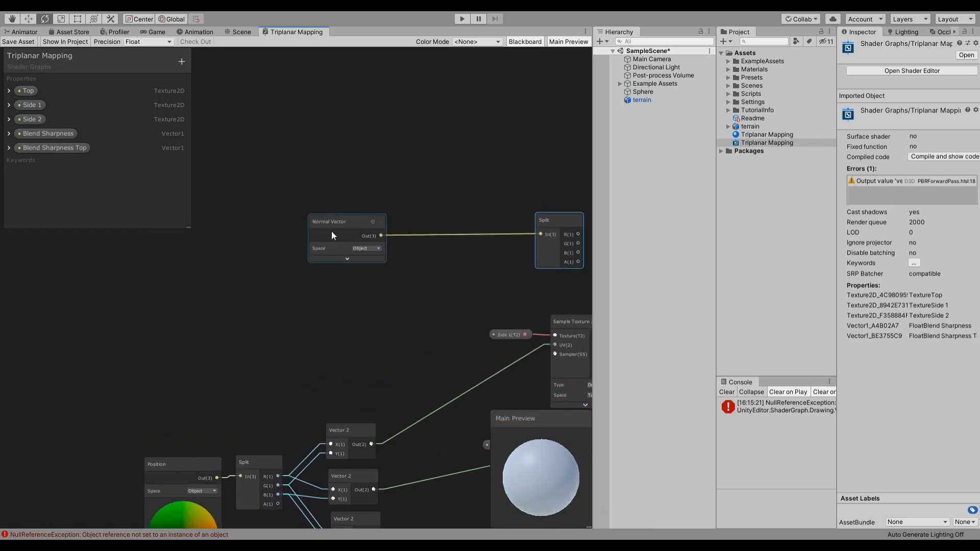
# Step: Insert a Normalize node between the Power output and the Split node, shifting the Normal Vector left
pyautogui.moveTo(347, 222); pyautogui.dragTo(288, 216)
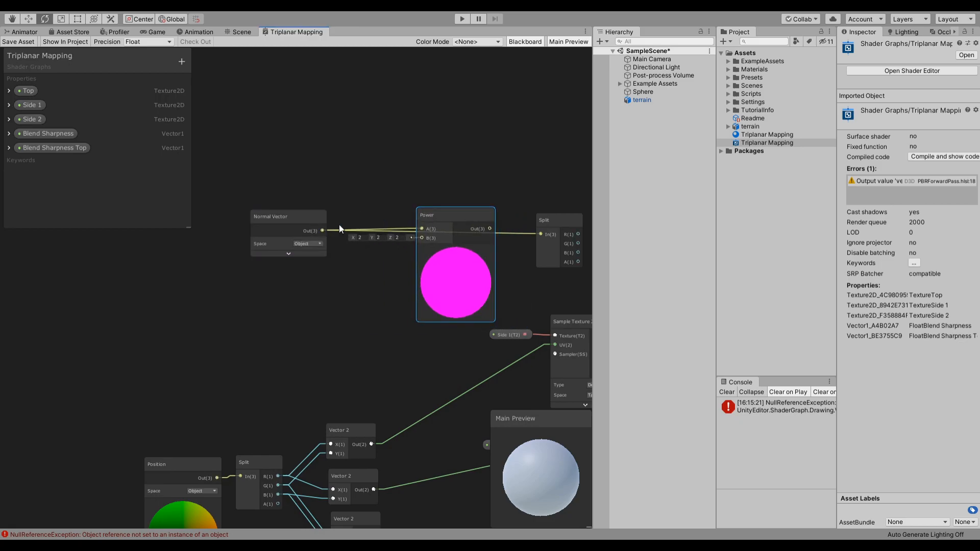
pyautogui.moveTo(356, 209)
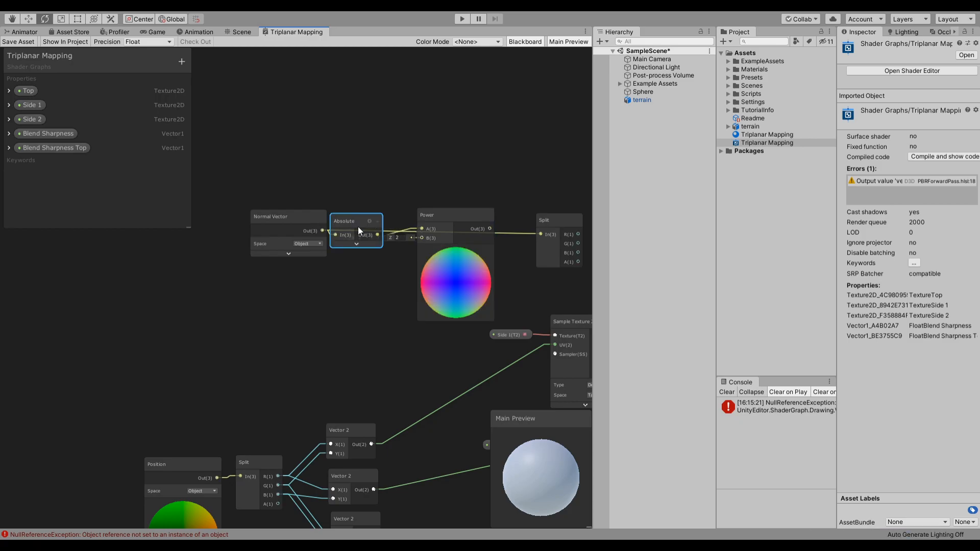
pyautogui.click(48, 133)
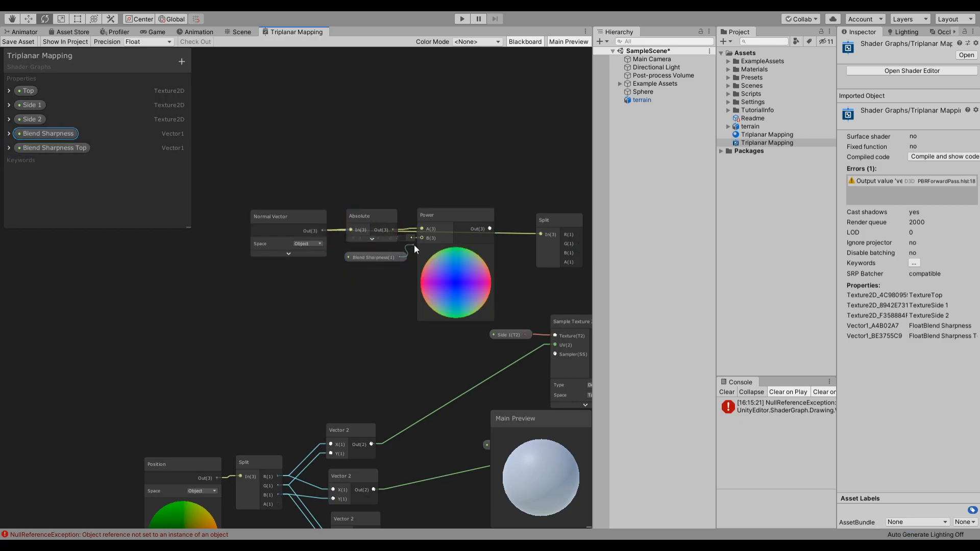
pyautogui.click(455, 221)
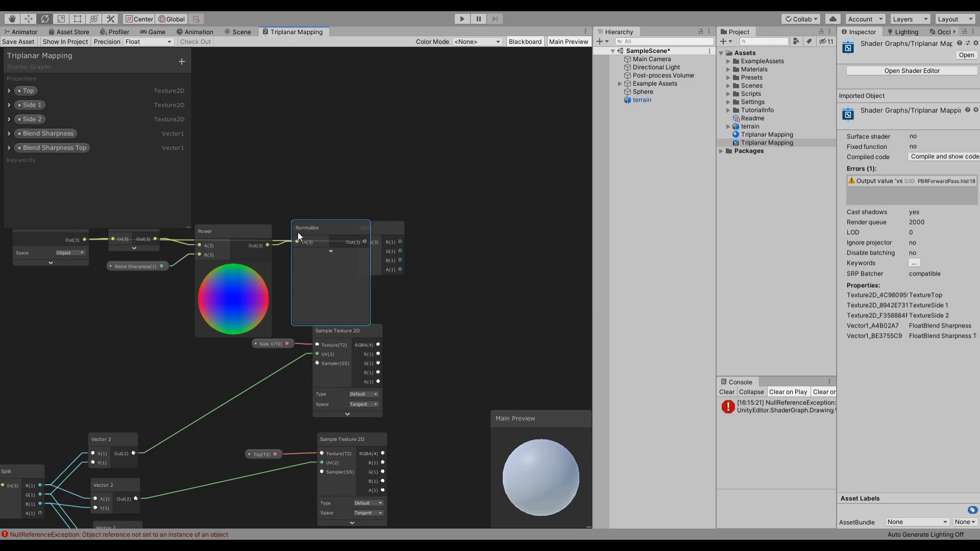
pyautogui.click(319, 227)
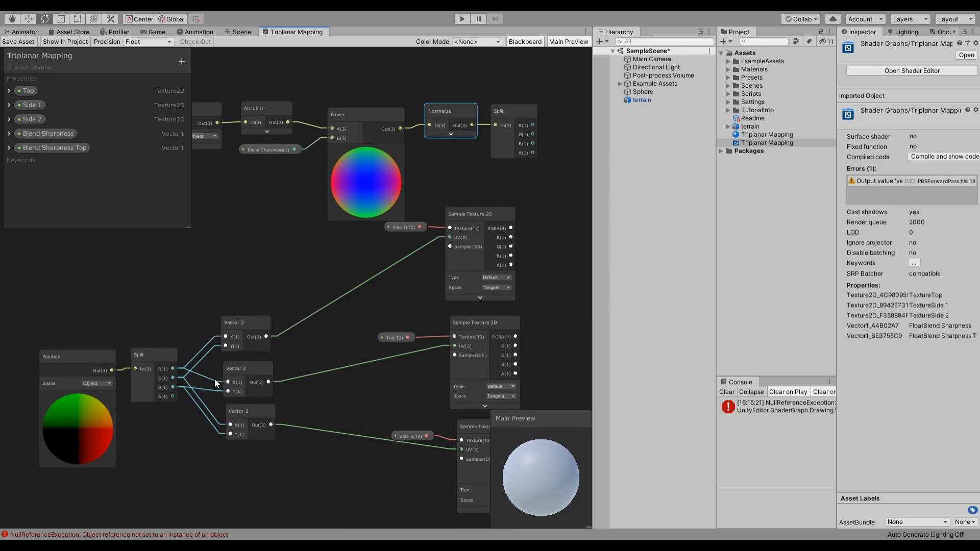
pyautogui.moveTo(197, 350)
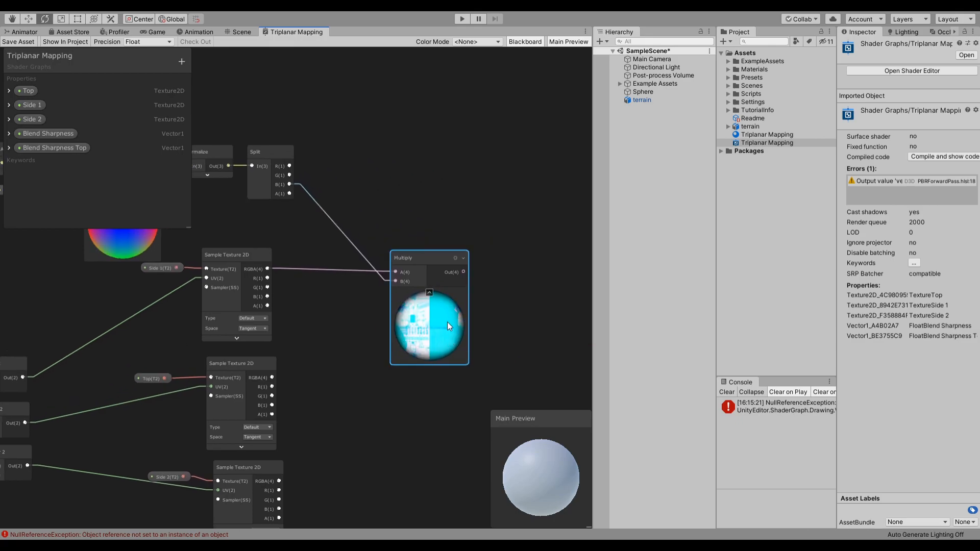
pyautogui.moveTo(438, 324)
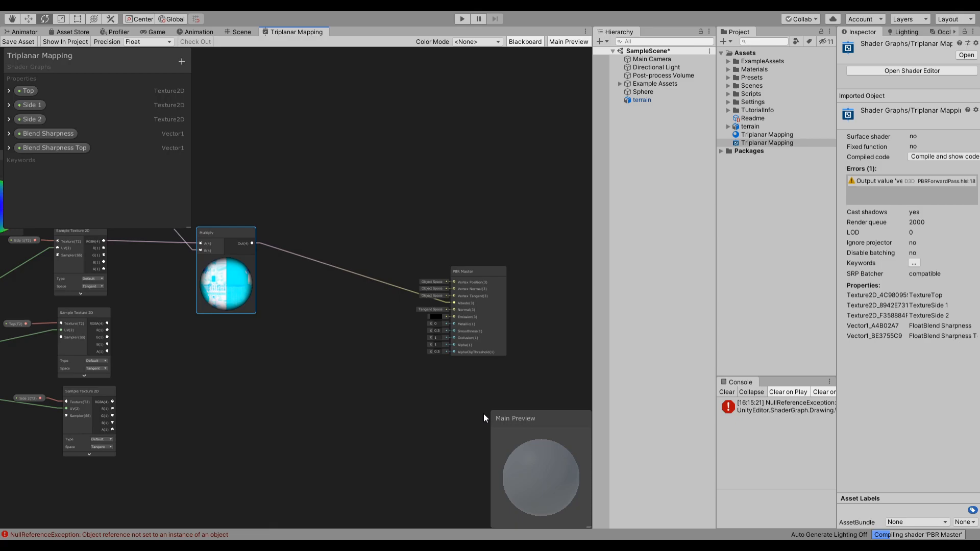
pyautogui.moveTo(526, 465)
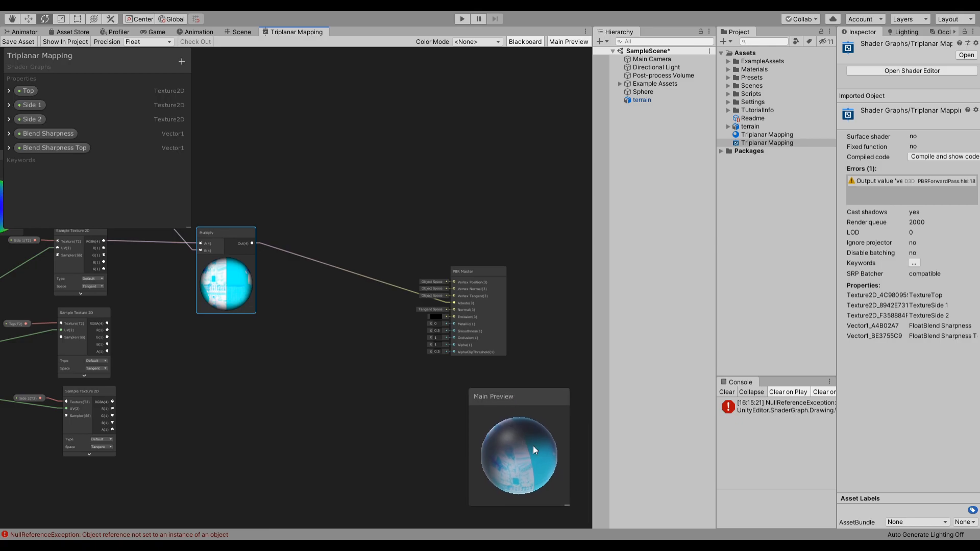
pyautogui.moveTo(521, 444)
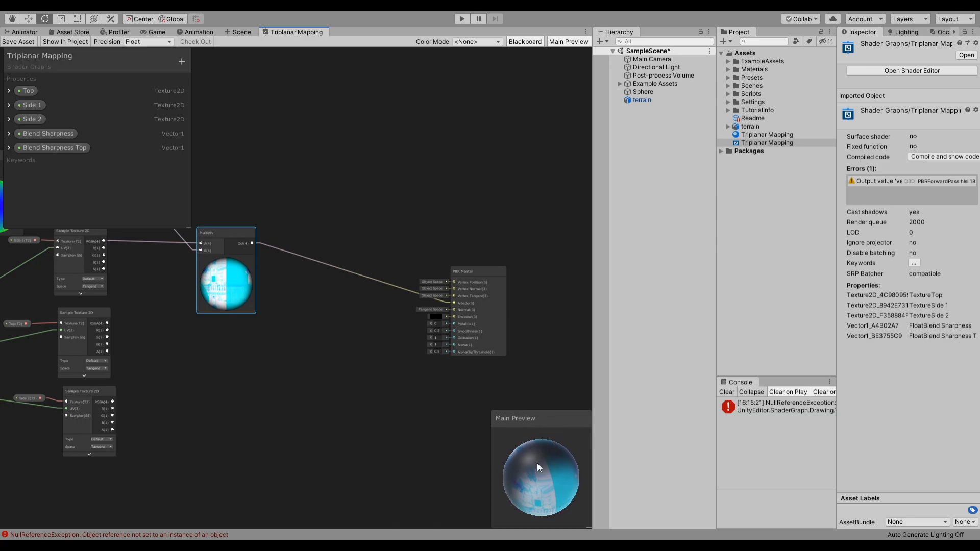
pyautogui.moveTo(501, 444)
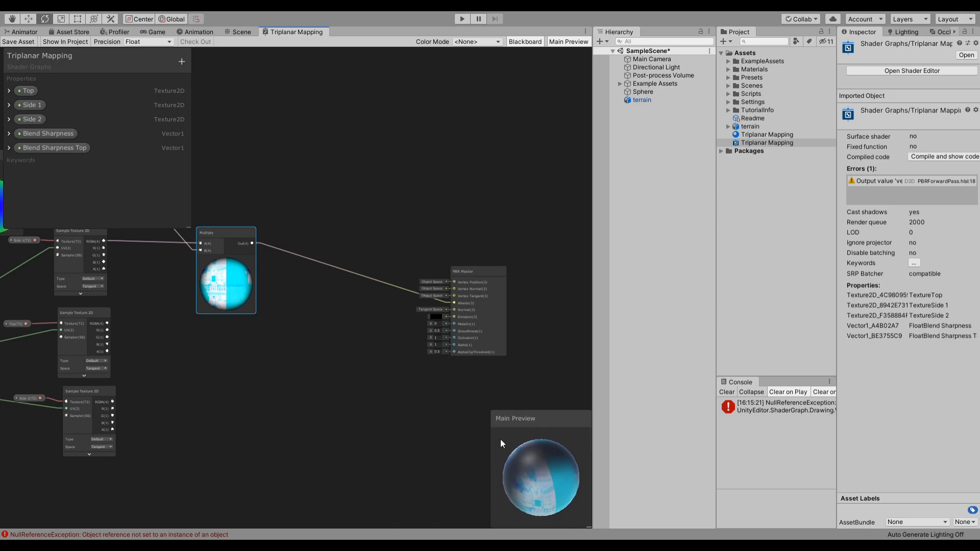
pyautogui.moveTo(433, 339)
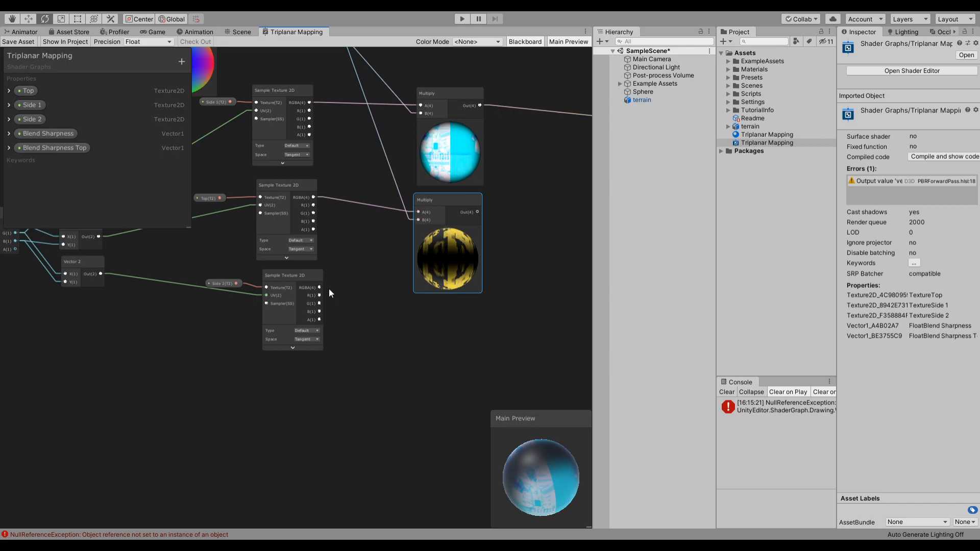
pyautogui.moveTo(424, 320)
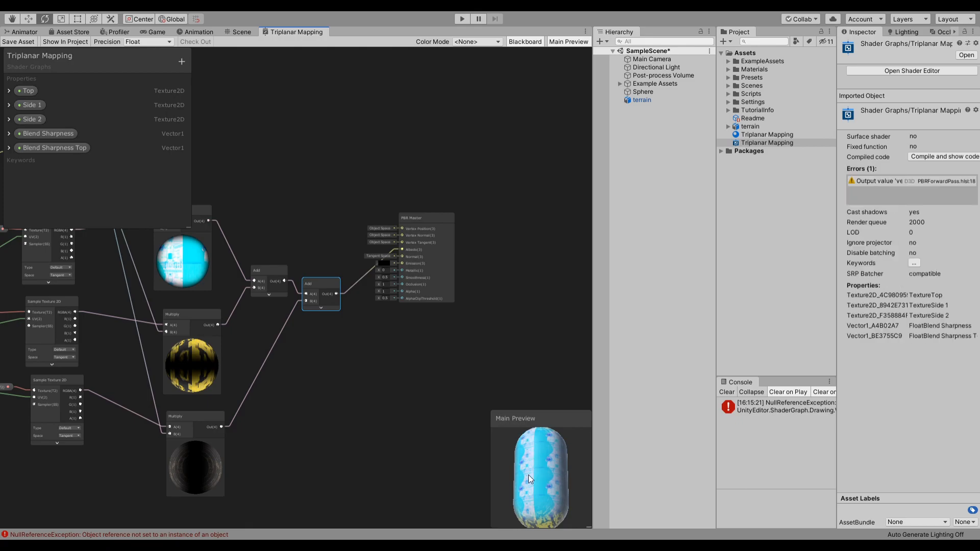
pyautogui.moveTo(68, 71)
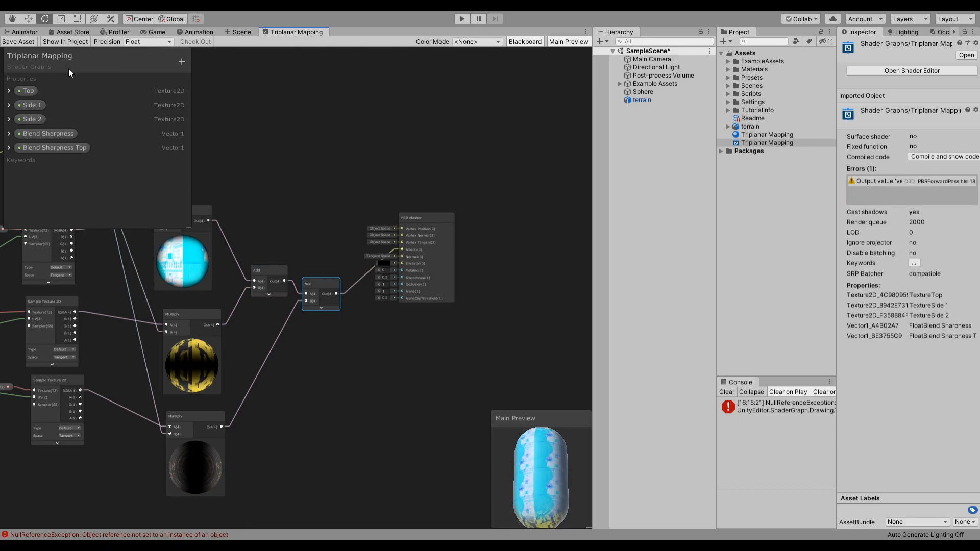
# Step: Select the Sphere's Triplanar Mapping material in the scene and try Blend Sharpness 1.83, then 6.89
pyautogui.click(241, 32)
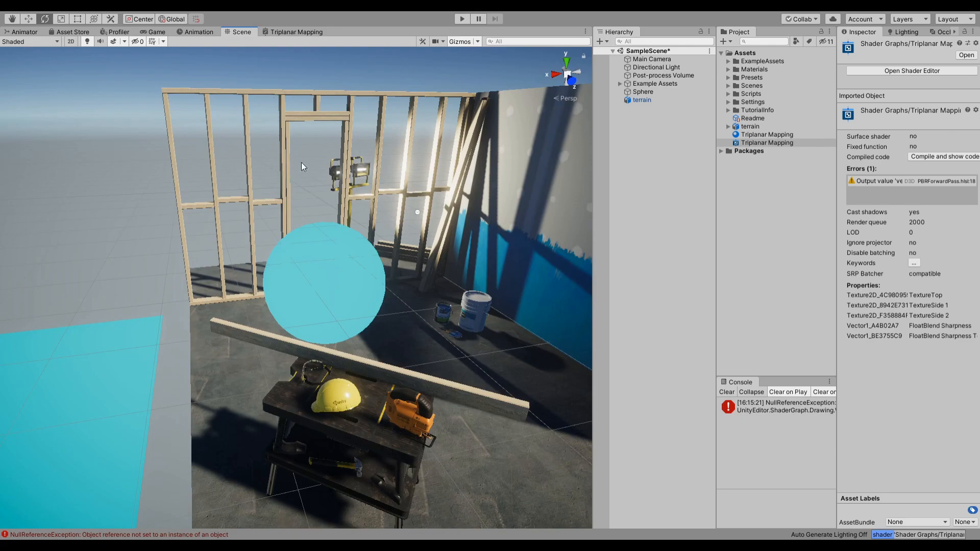
pyautogui.moveTo(336, 260)
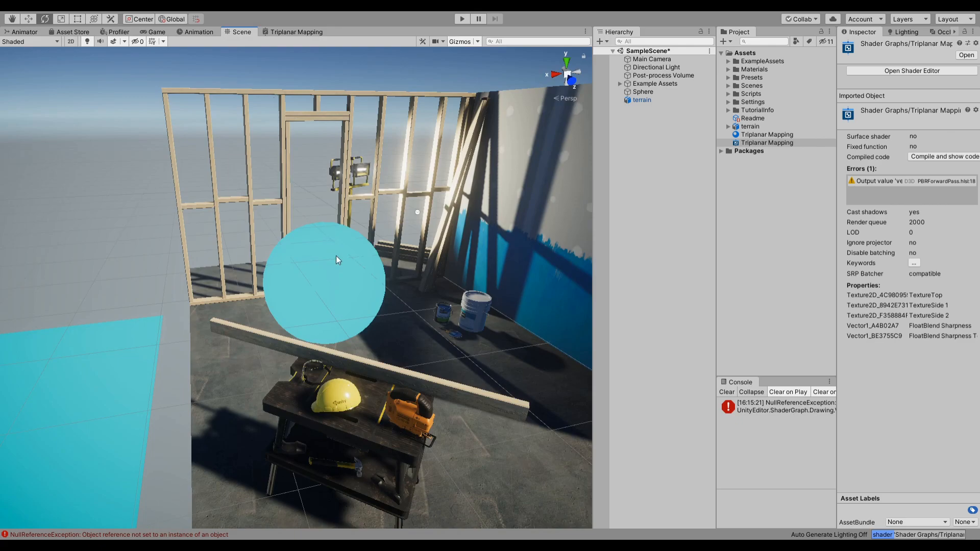
pyautogui.click(642, 91)
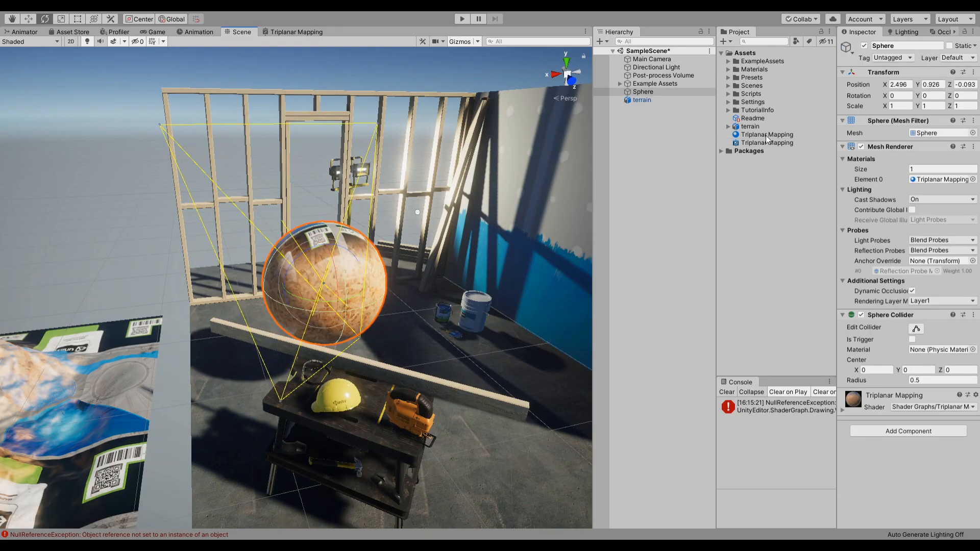
pyautogui.click(766, 134)
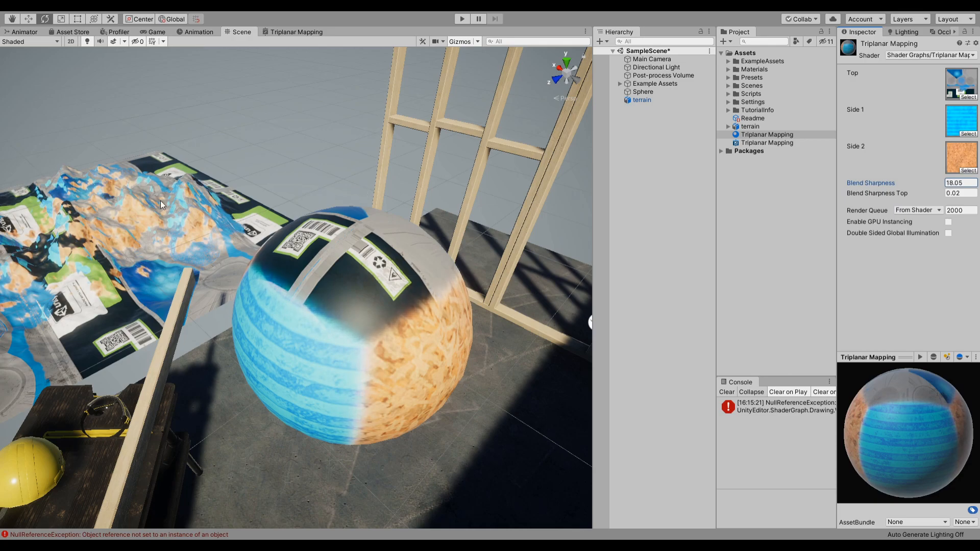
pyautogui.write('1.83')
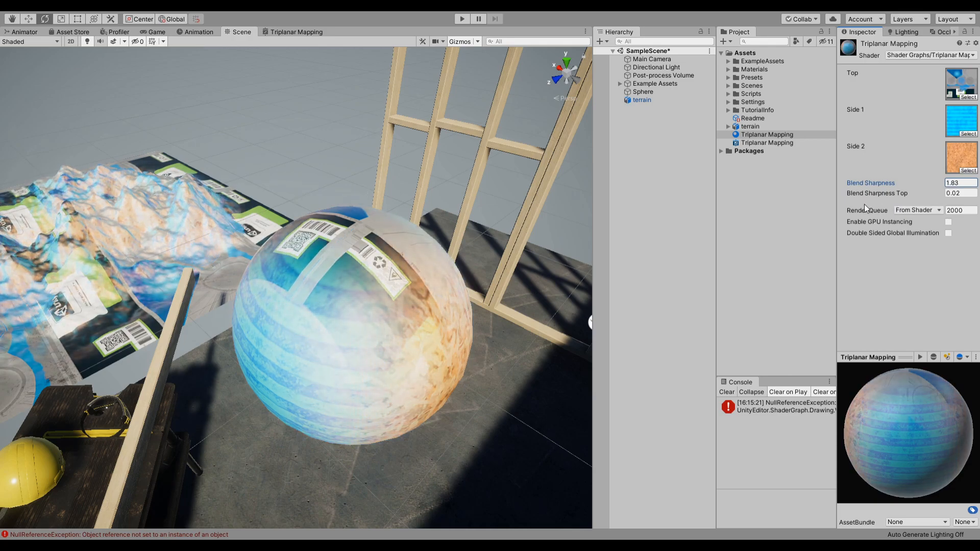
pyautogui.write('6.89')
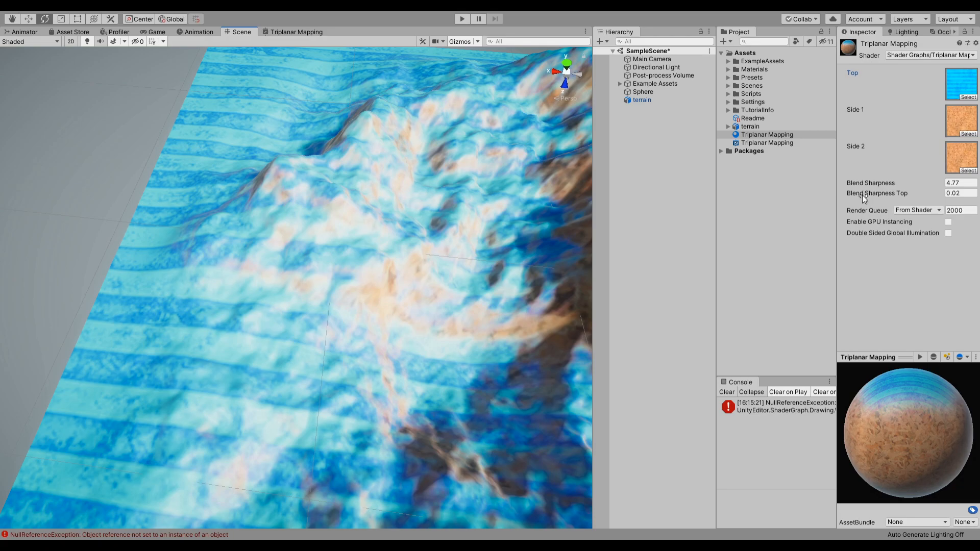
# Step: Drag Blend Sharpness to about 4.78 while viewing the terrain, then head back to the shader graph
pyautogui.moveTo(887, 183); pyautogui.dragTo(863, 183)
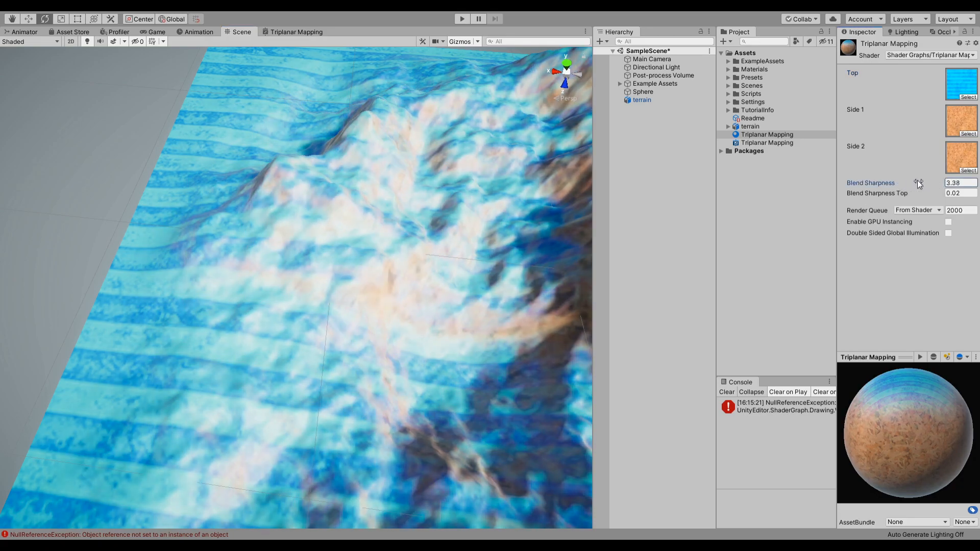
pyautogui.moveTo(872, 183); pyautogui.dragTo(860, 183)
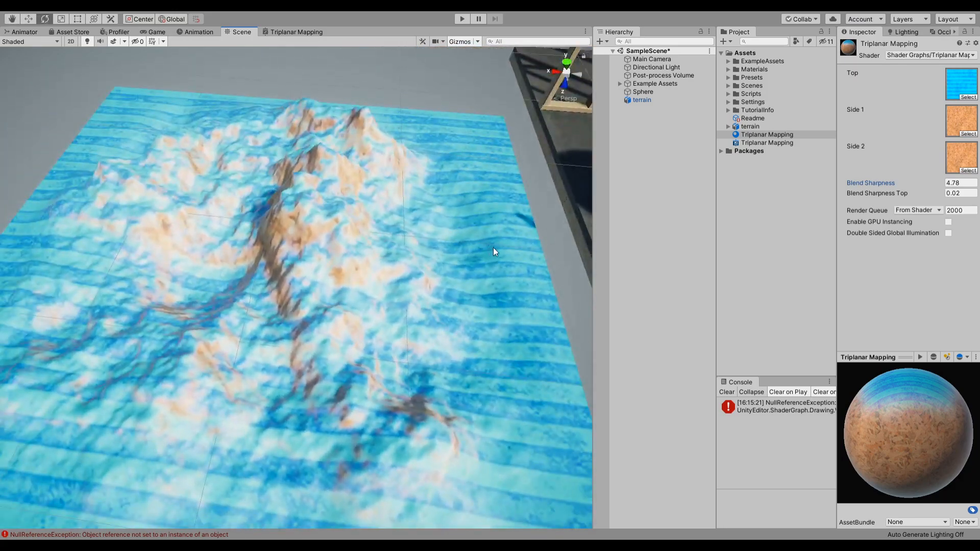
pyautogui.click(295, 31)
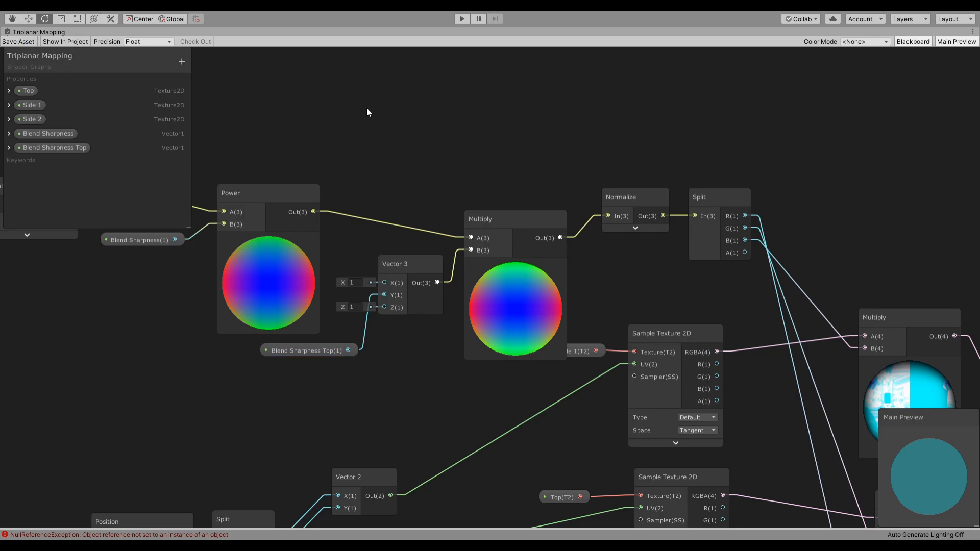
# Step: Return to the Scene view to check the Blend Sharpness Top effect on the terrain
pyautogui.click(241, 32)
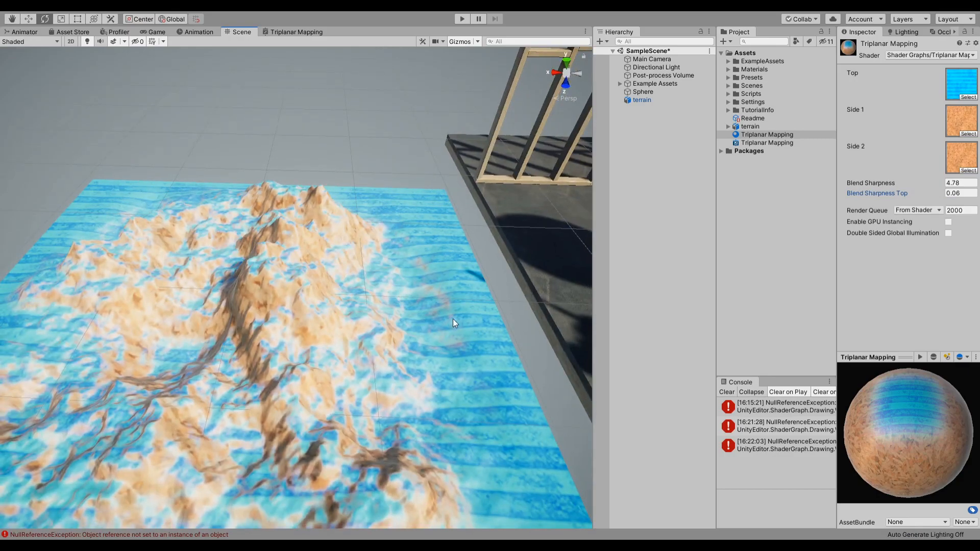
pyautogui.moveTo(291, 40)
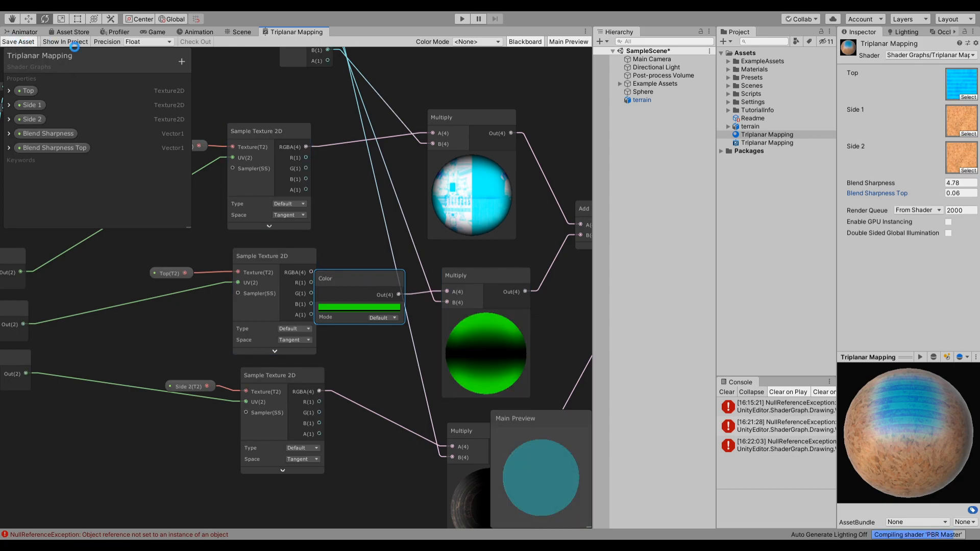
# Step: Return to the Scene view to check the green-tinted top on the sphere and terrain
pyautogui.click(241, 32)
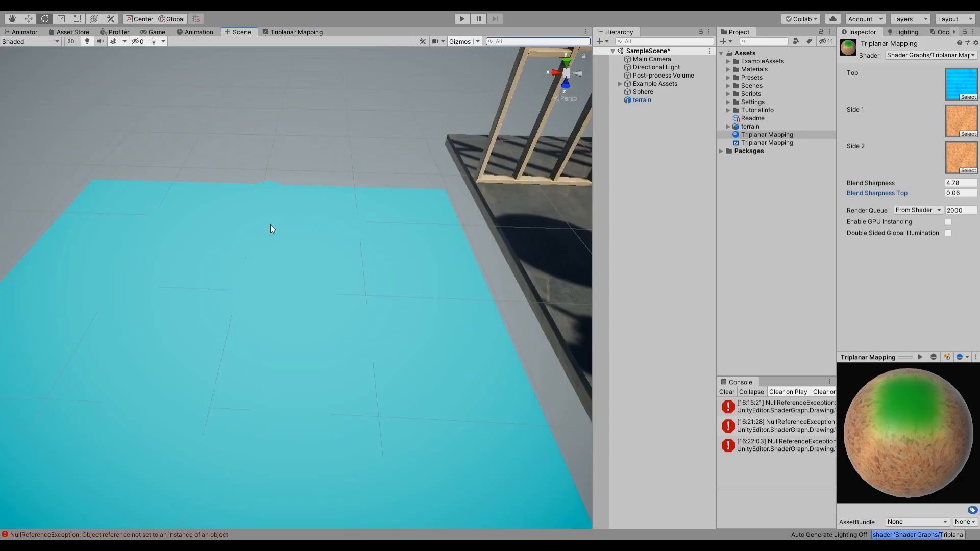